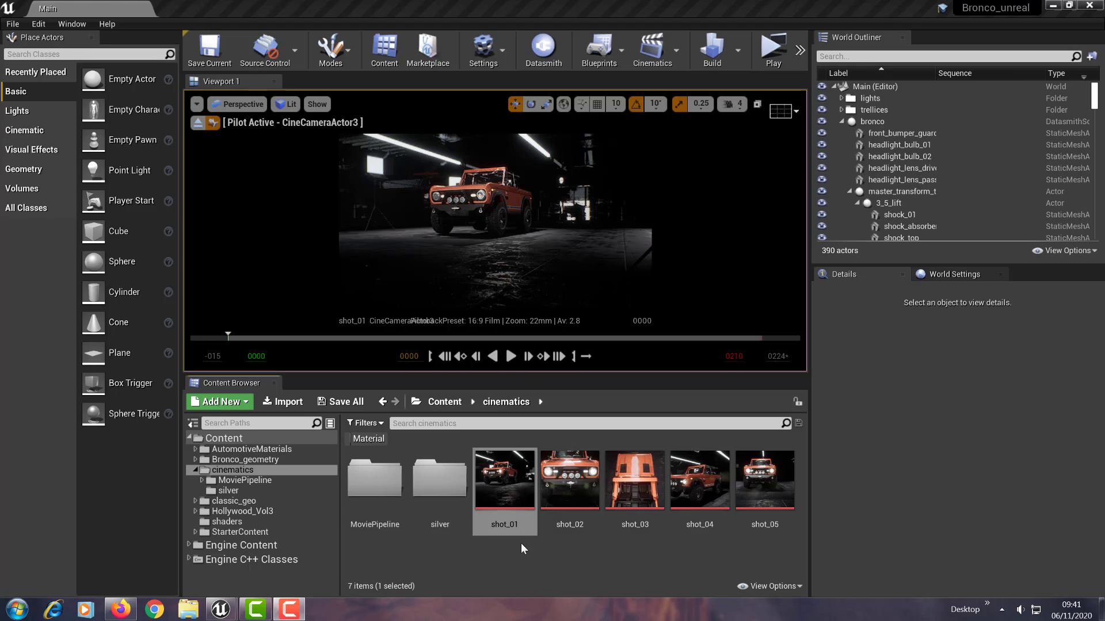
pyautogui.moveTo(504, 522)
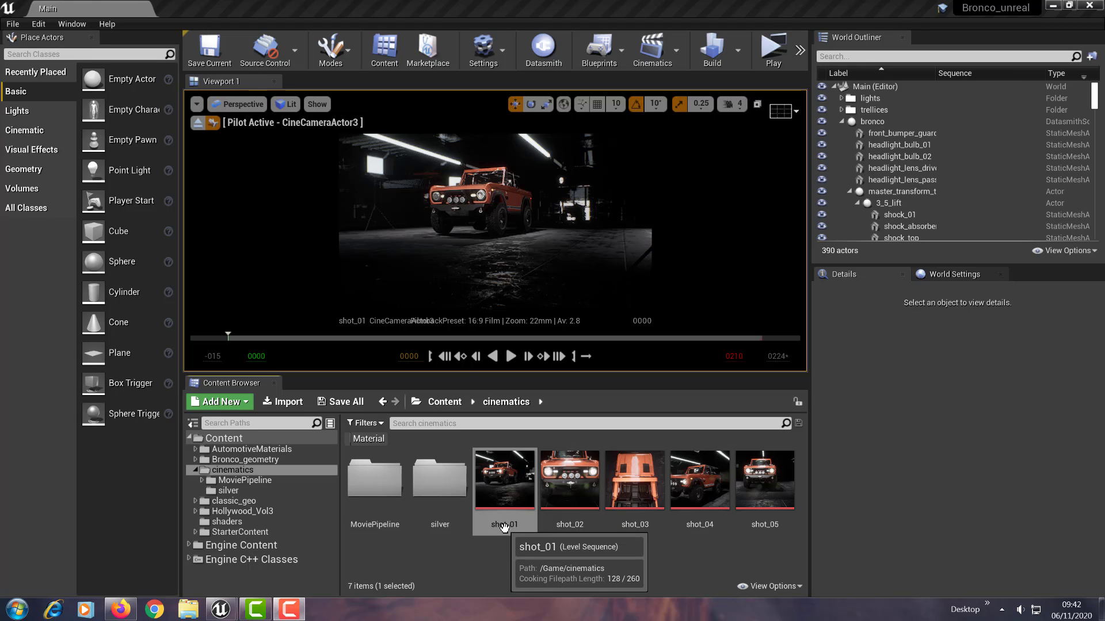
# Step: Select the shot_01 sequence and show its Render Movie Settings, keeping AVI output at 1280x720, 30 fps
pyautogui.click(504, 479)
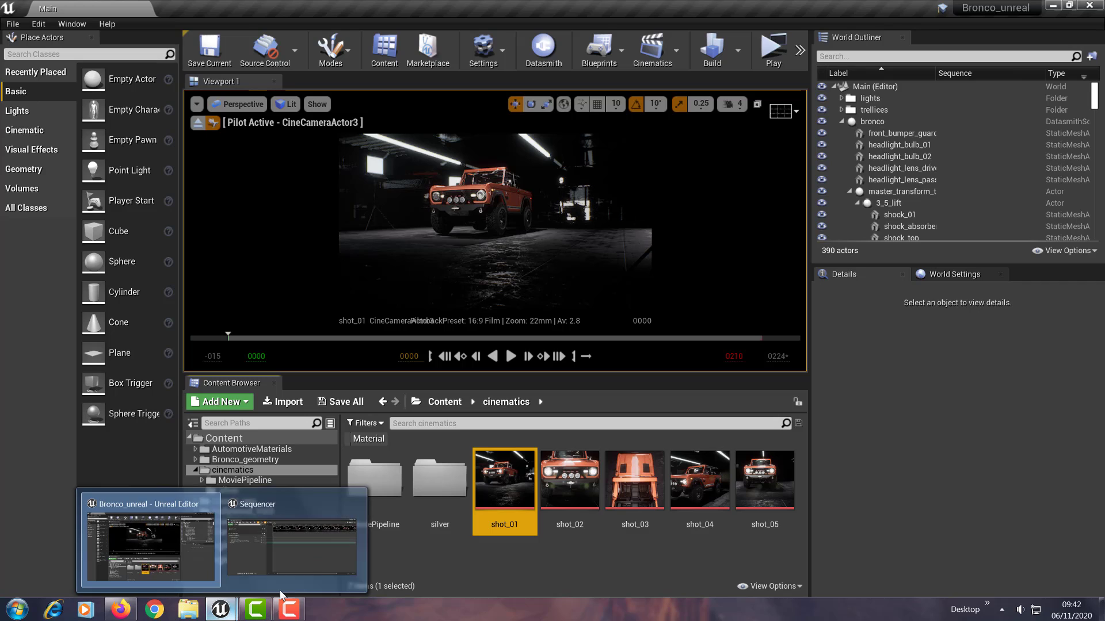
pyautogui.click(293, 539)
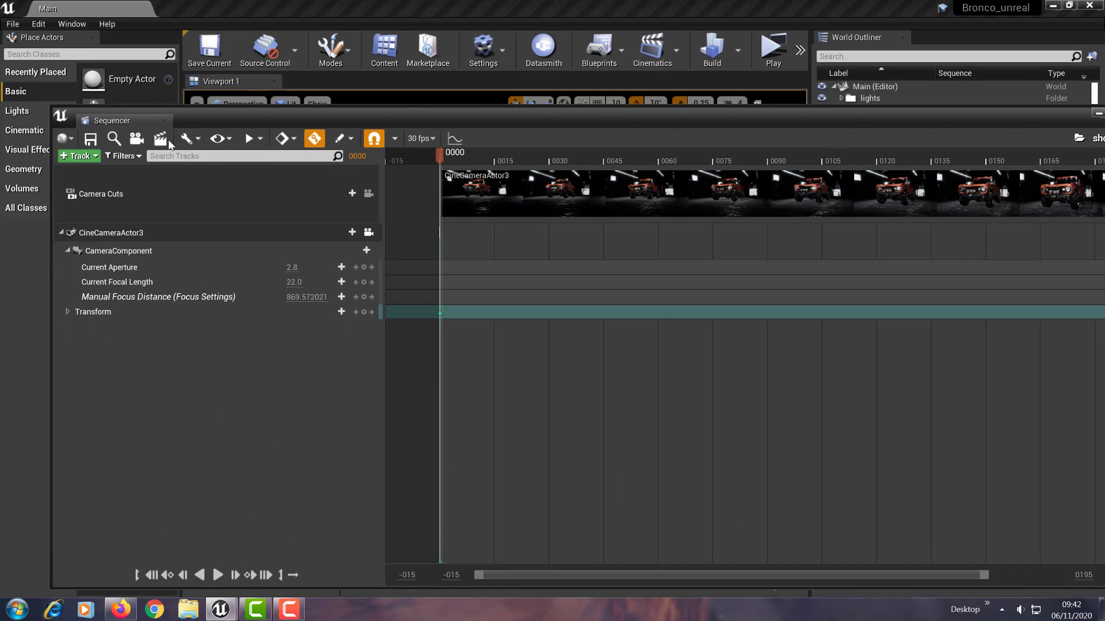
pyautogui.moveTo(161, 138)
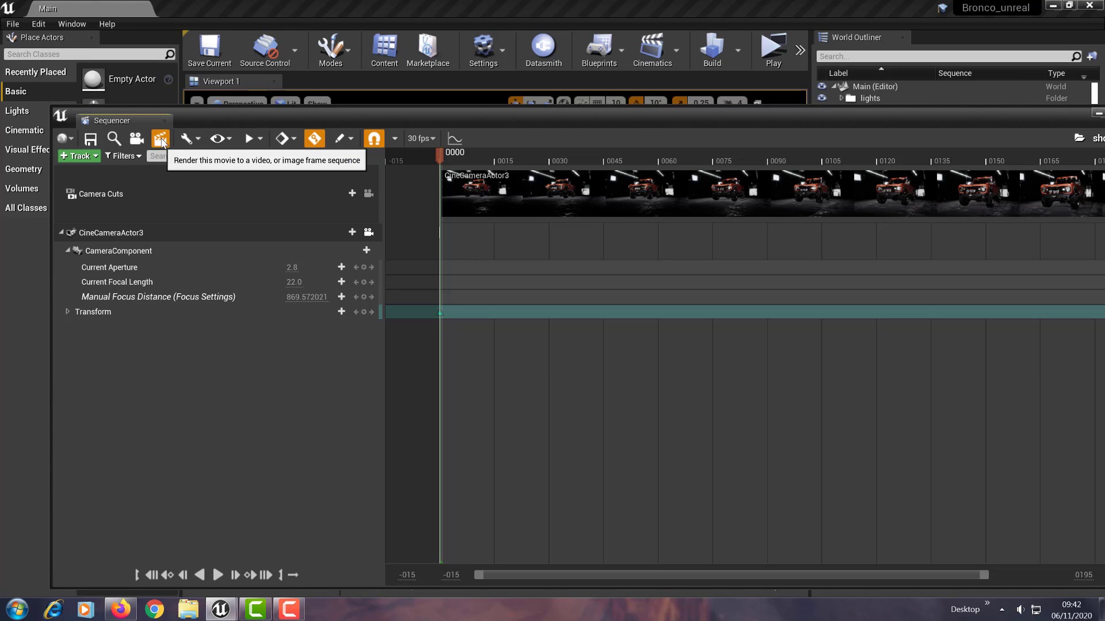
pyautogui.click(160, 138)
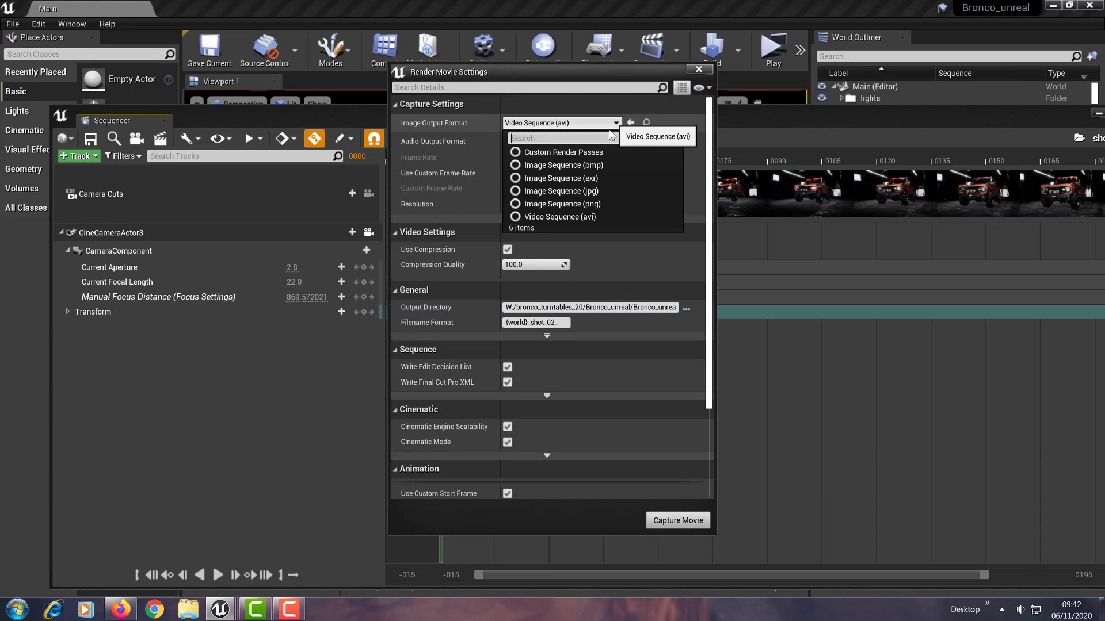
pyautogui.moveTo(570, 193)
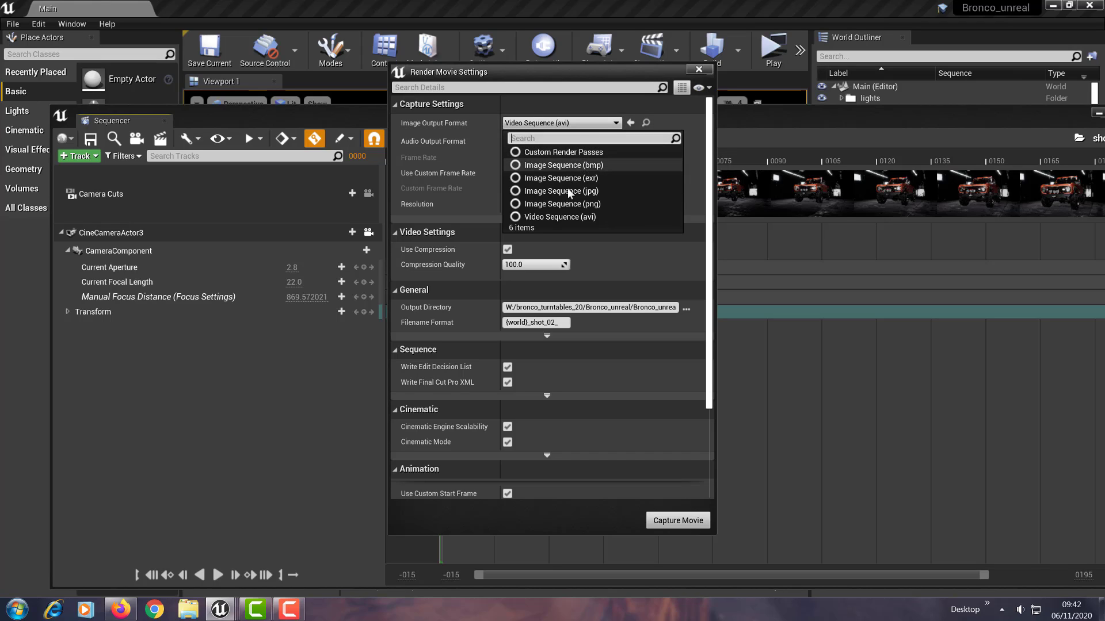
pyautogui.moveTo(560, 218)
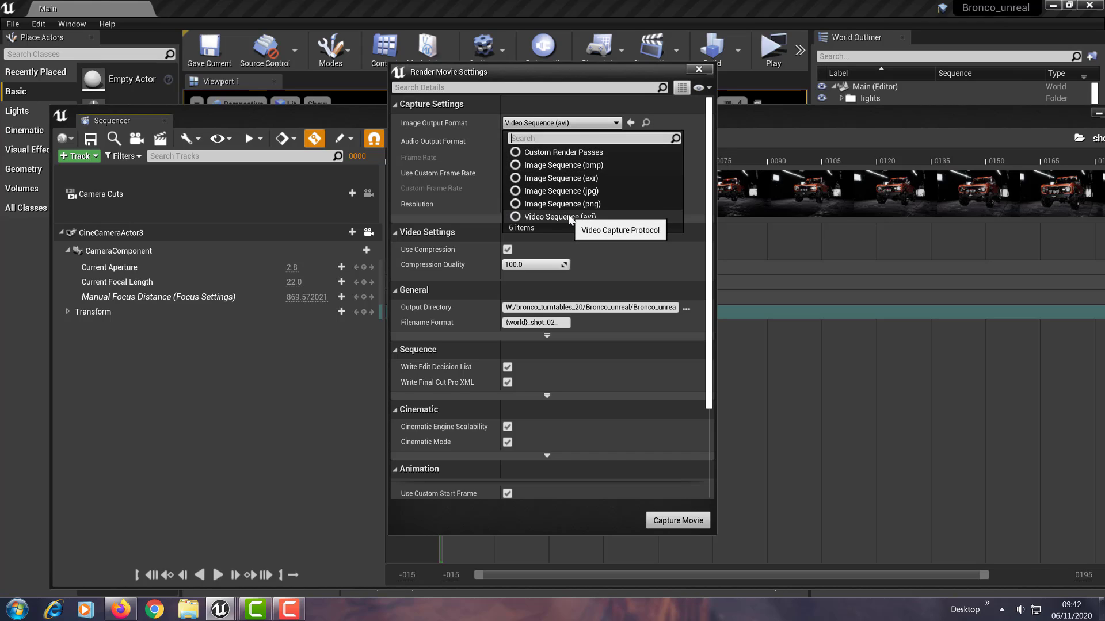
pyautogui.click(561, 217)
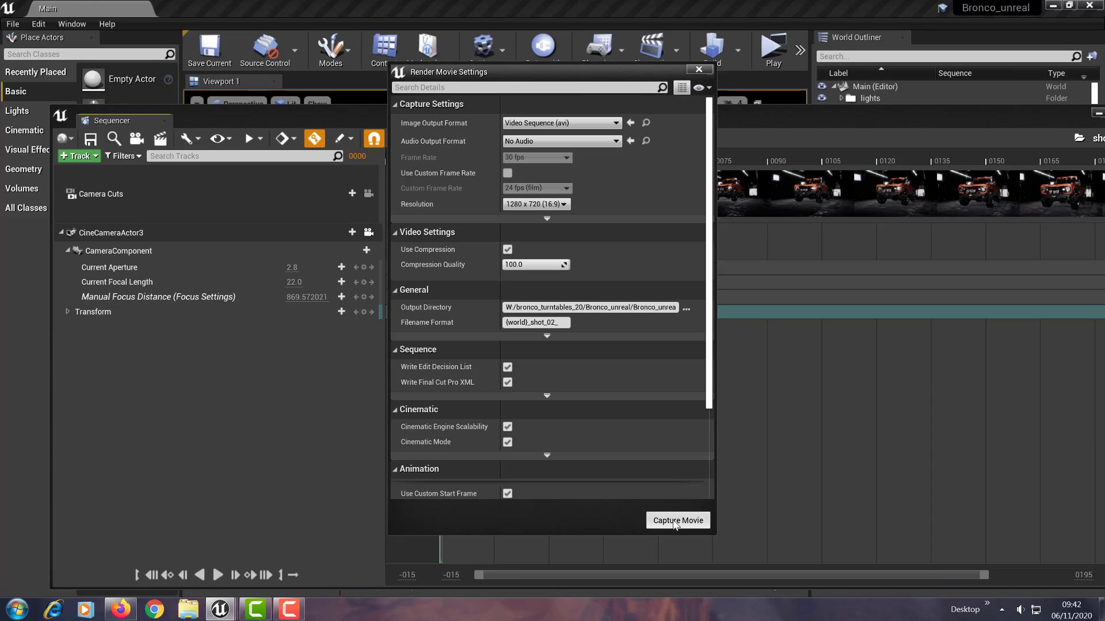
# Step: Capture the movie and play the rendered Main_shot_02 Bronco clip in Windows Media Player
pyautogui.click(677, 520)
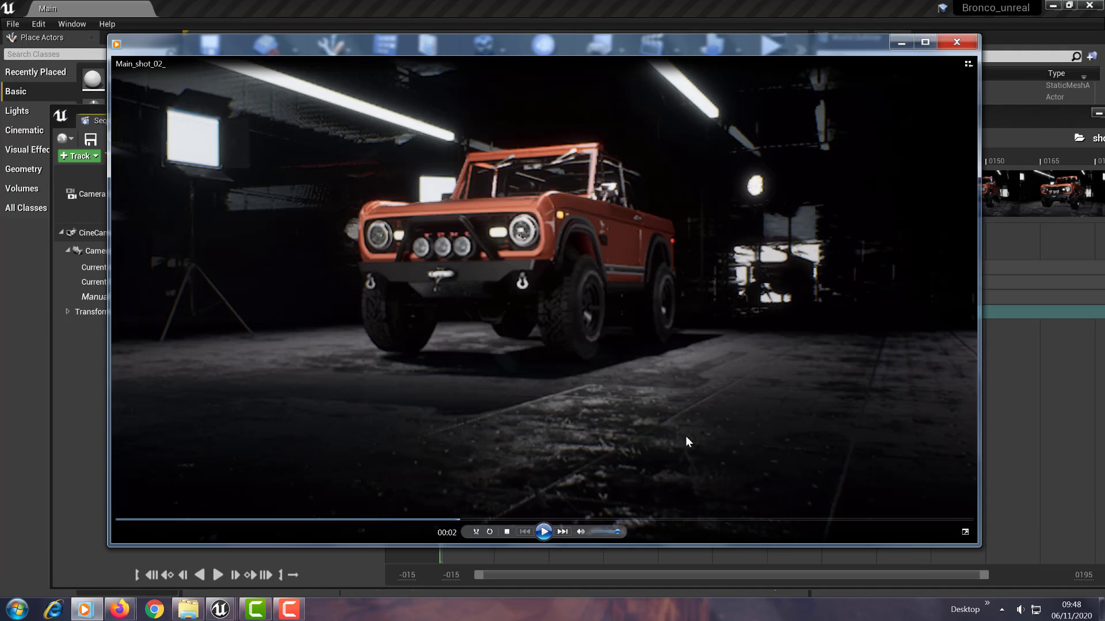
pyautogui.moveTo(564, 289)
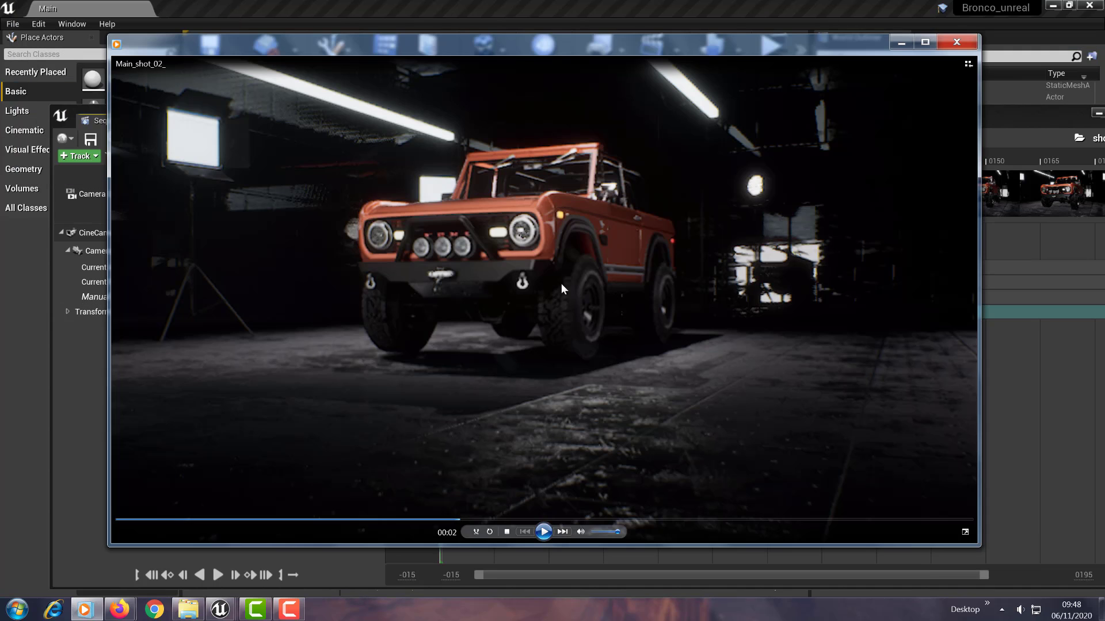
pyautogui.moveTo(525, 606)
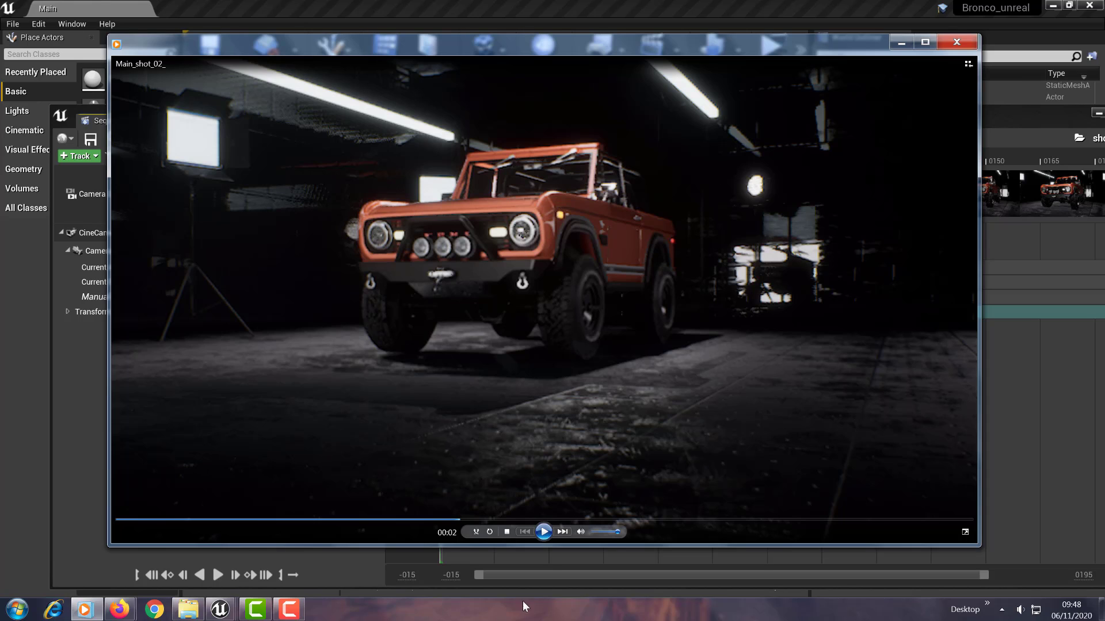
pyautogui.moveTo(620, 411)
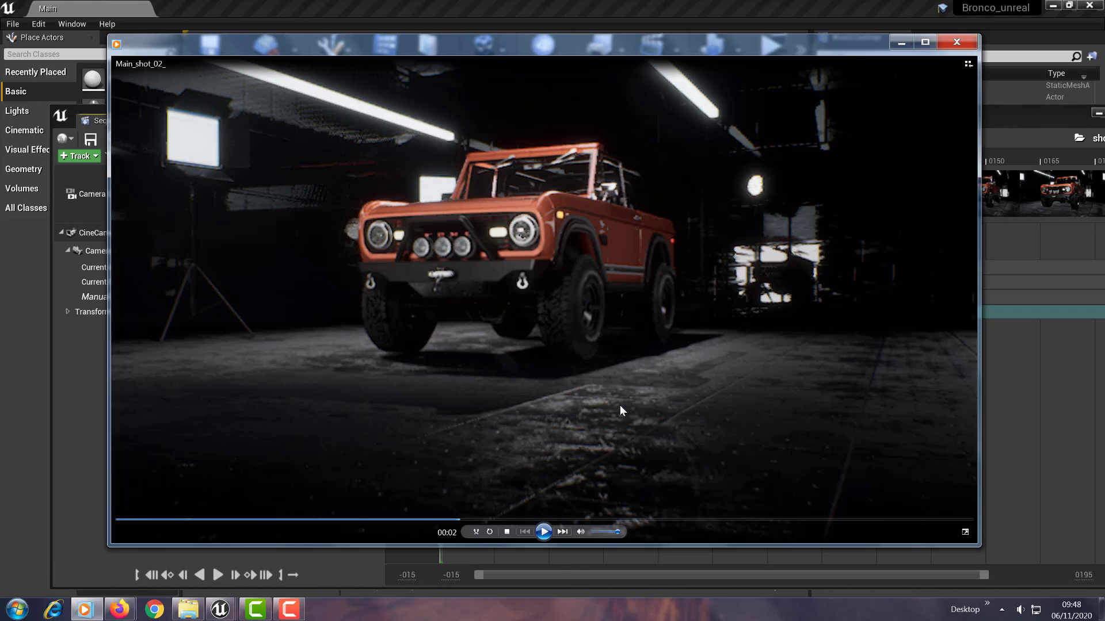
pyautogui.moveTo(333, 229)
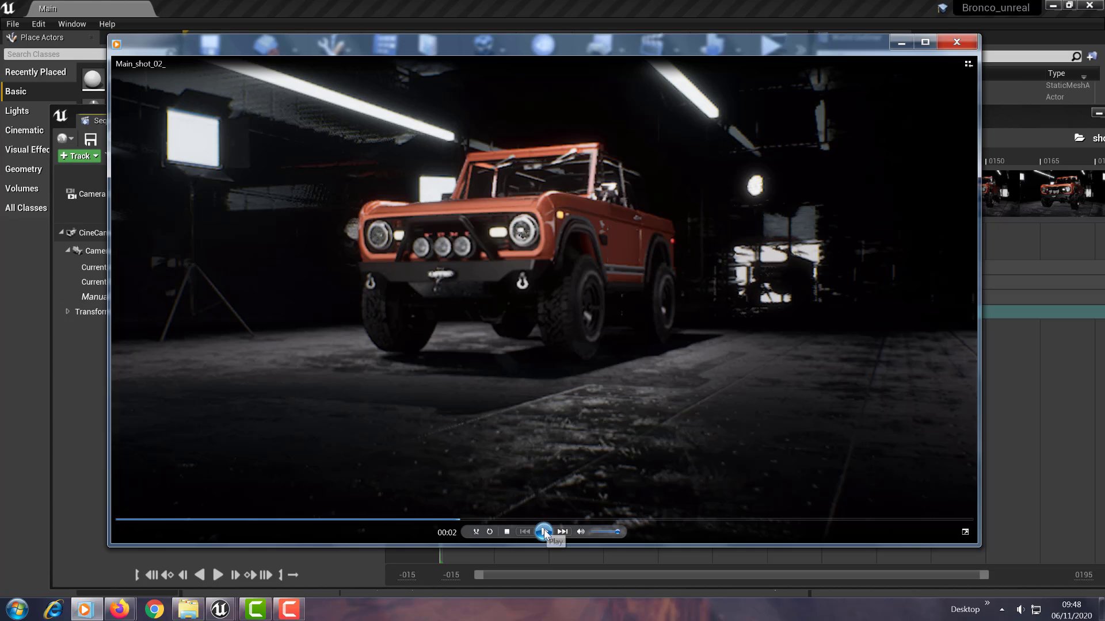
pyautogui.click(543, 532)
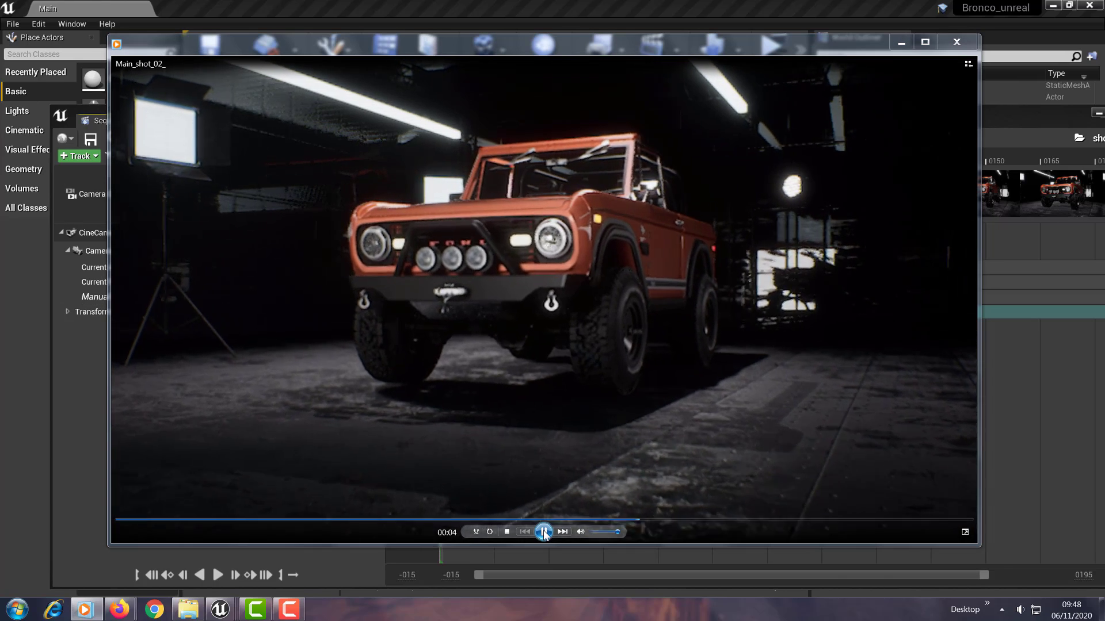
pyautogui.click(543, 532)
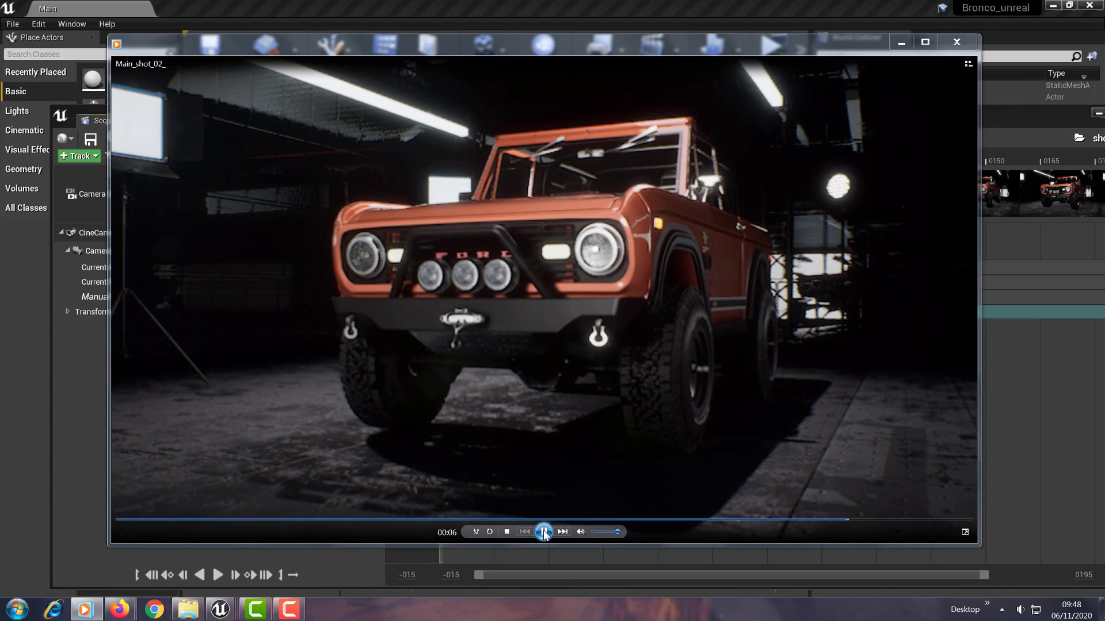
pyautogui.click(544, 532)
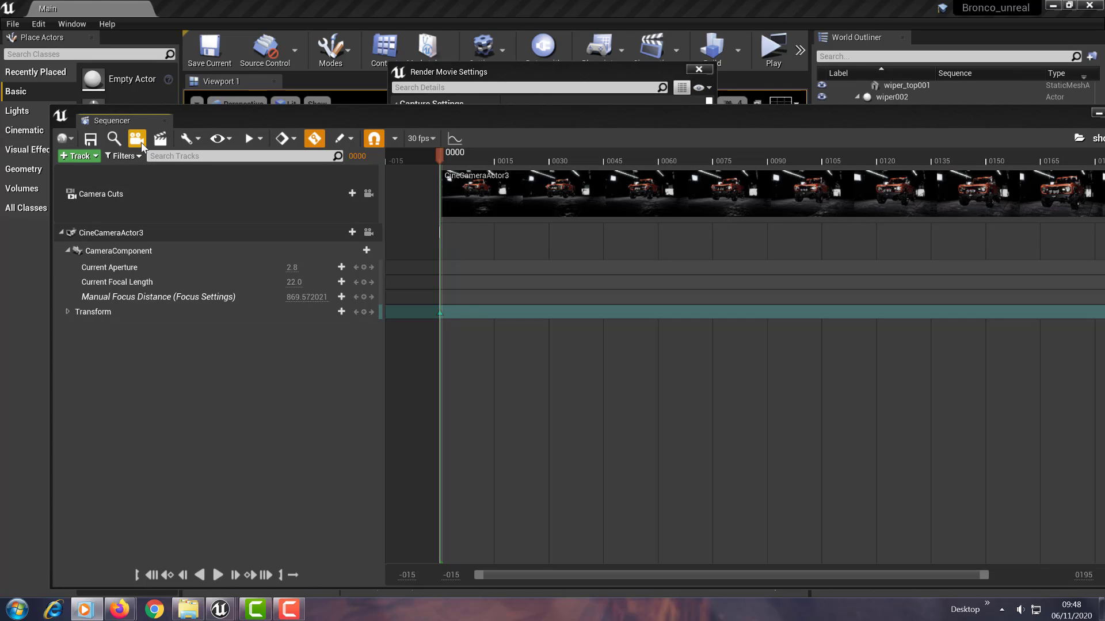
pyautogui.moveTo(222, 345)
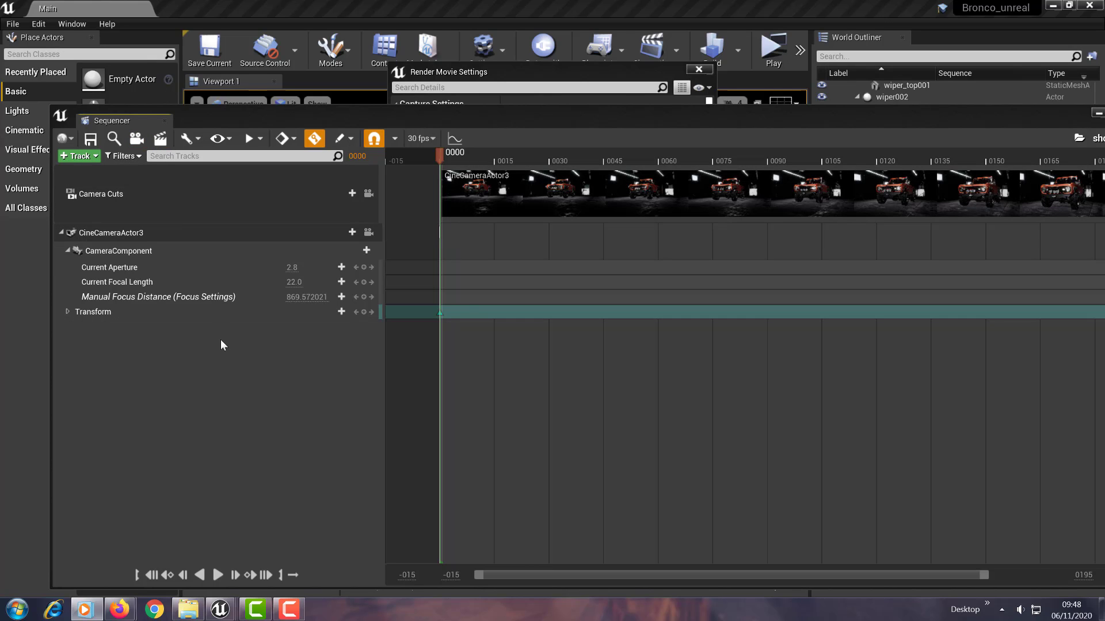
pyautogui.moveTo(313, 175)
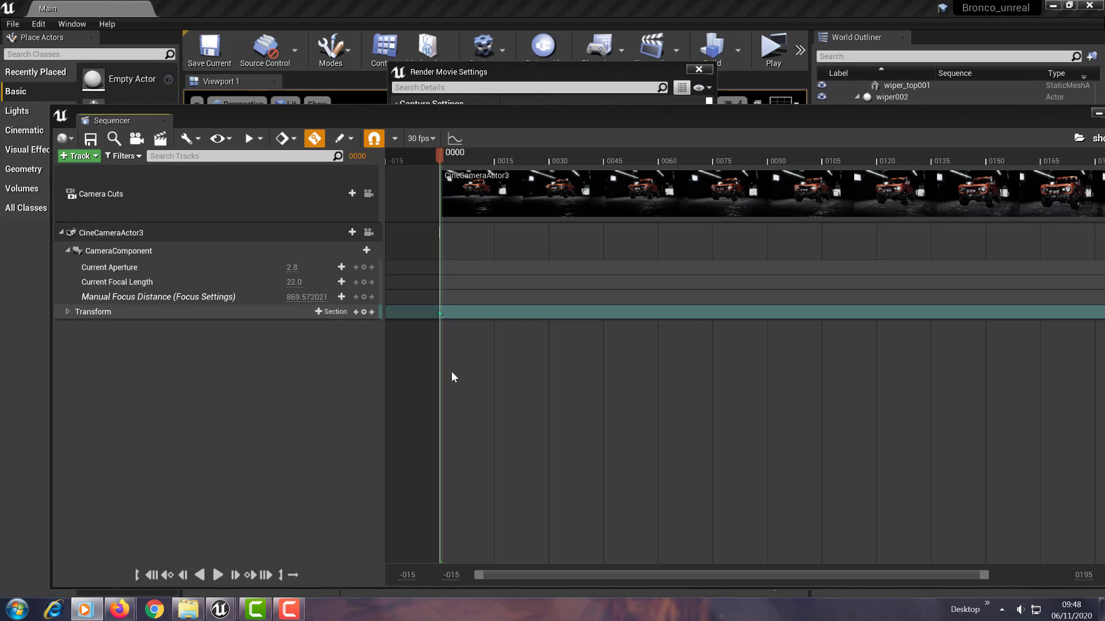
pyautogui.moveTo(334, 403)
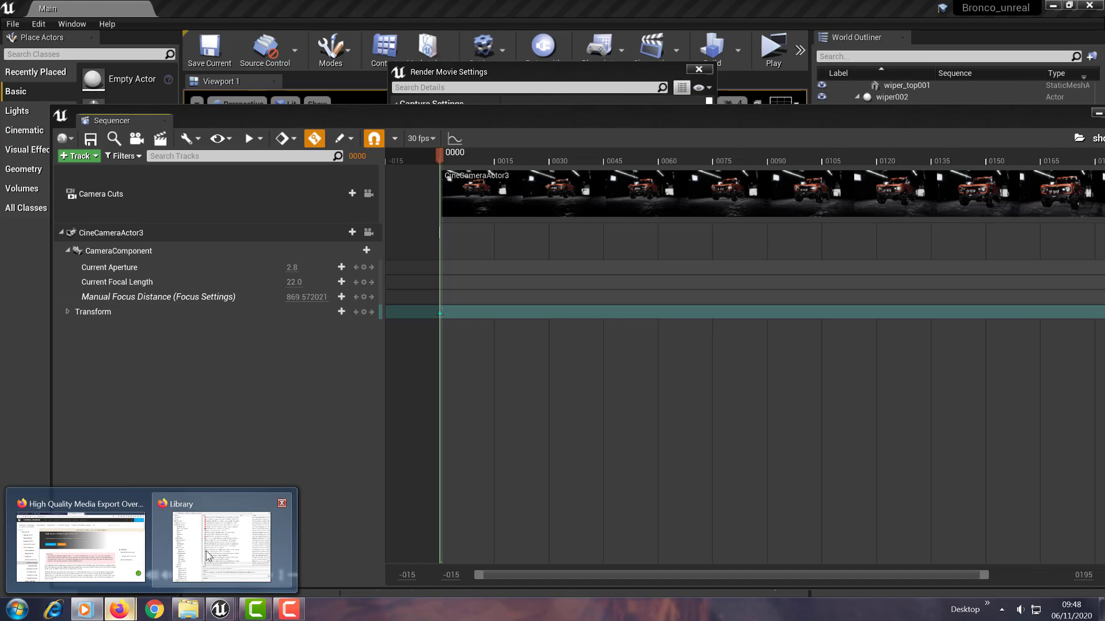
# Step: Show the High Quality Media Export Overview page in Firefox and scroll to its warning and feature text
pyautogui.click(79, 538)
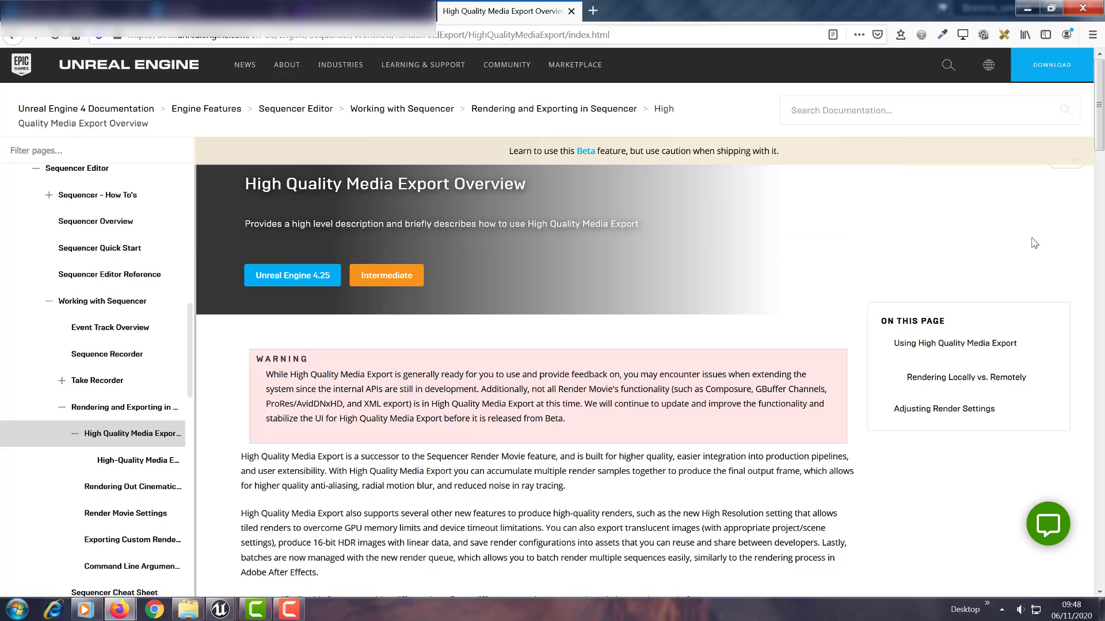
pyautogui.scroll(-3)
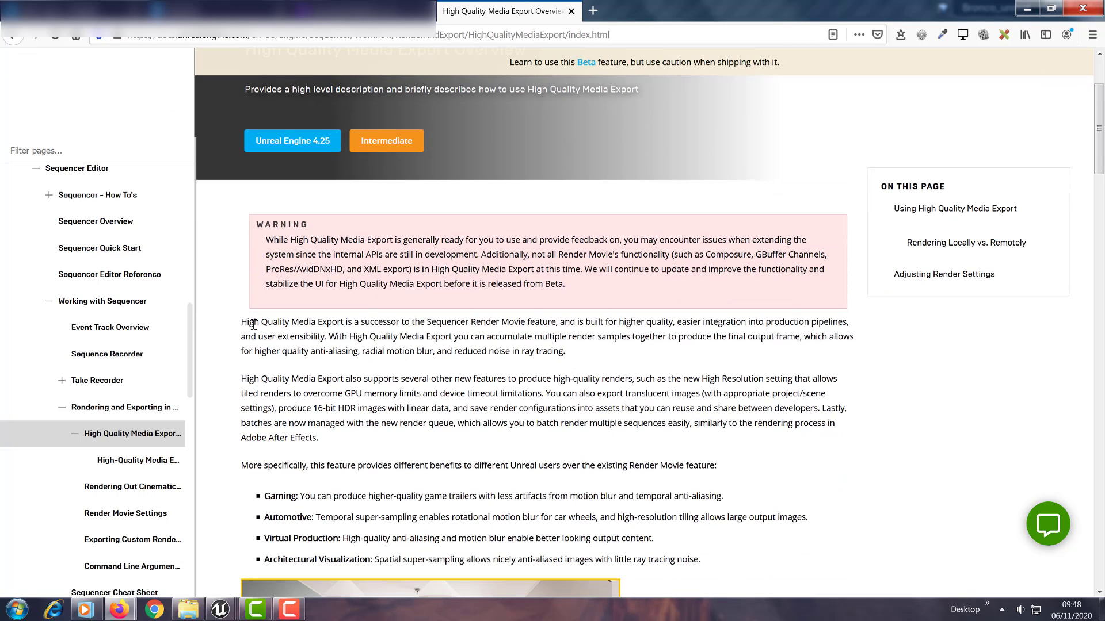
pyautogui.moveTo(337, 335)
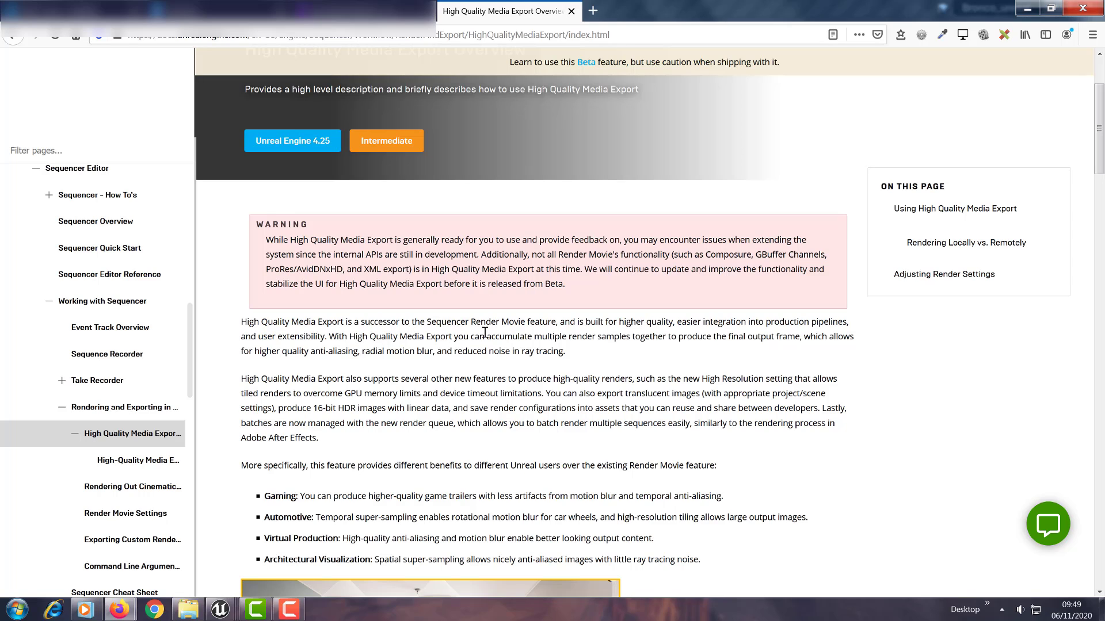
pyautogui.moveTo(651, 328)
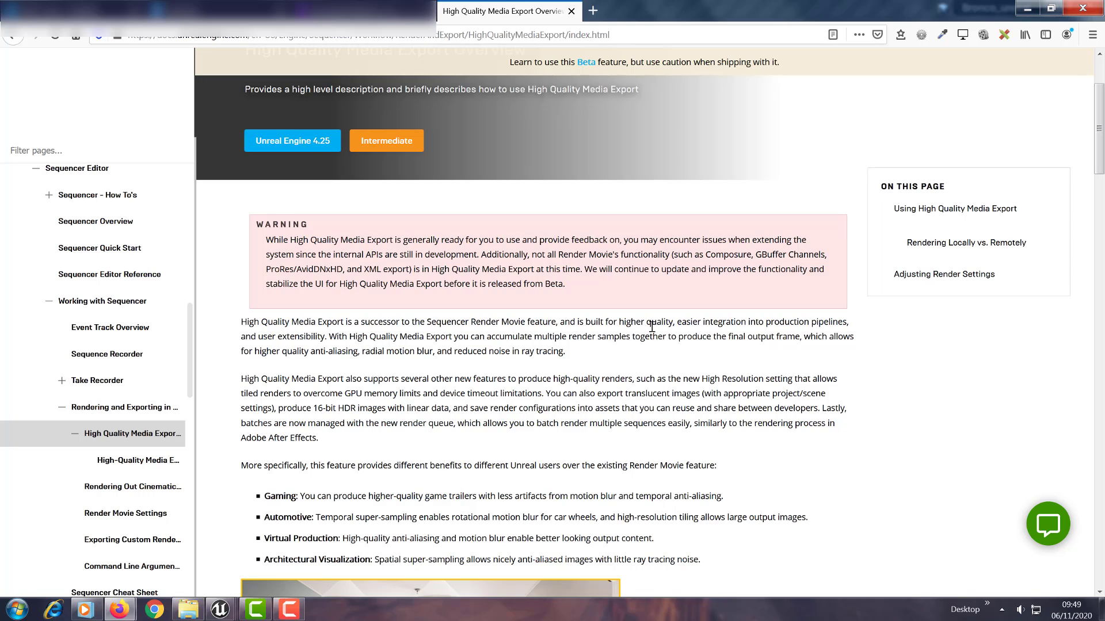
pyautogui.moveTo(831, 334)
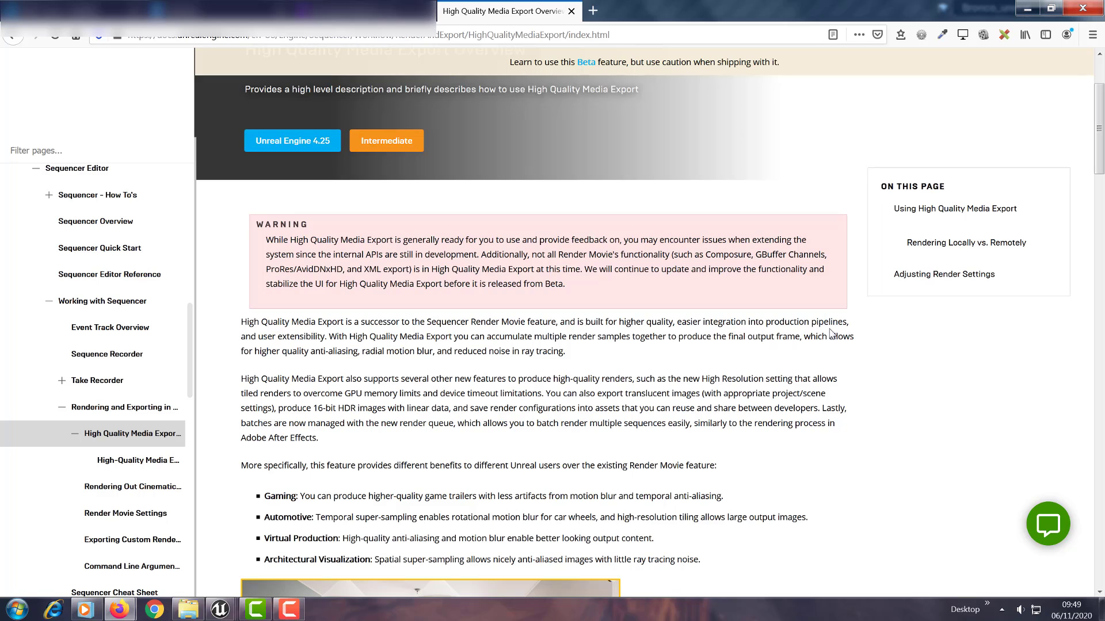
pyautogui.moveTo(294, 350)
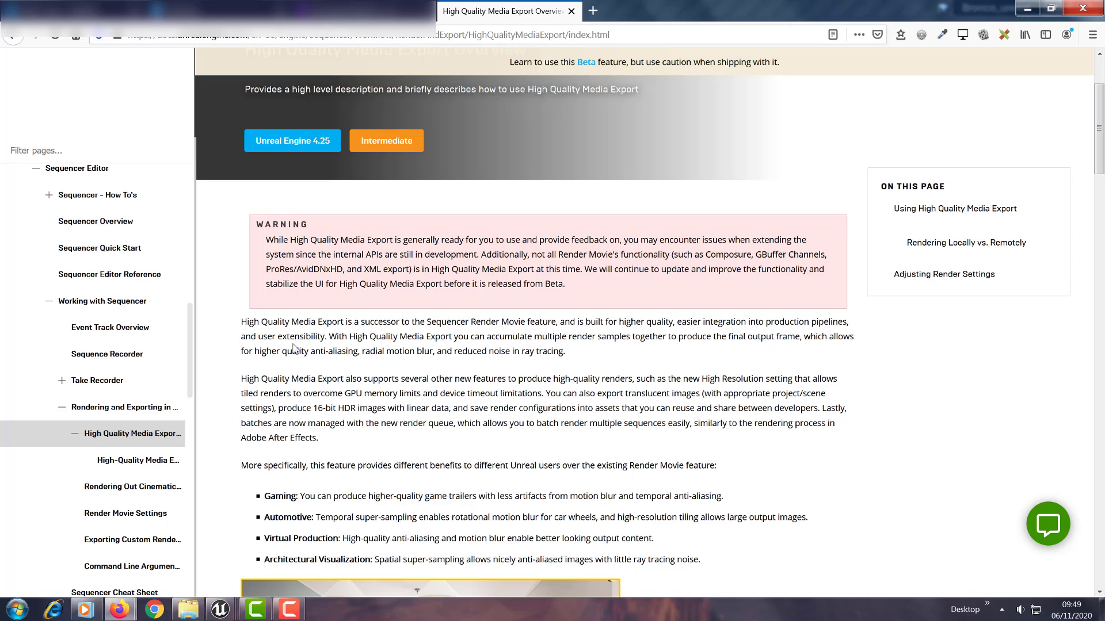
pyautogui.moveTo(1026, 8)
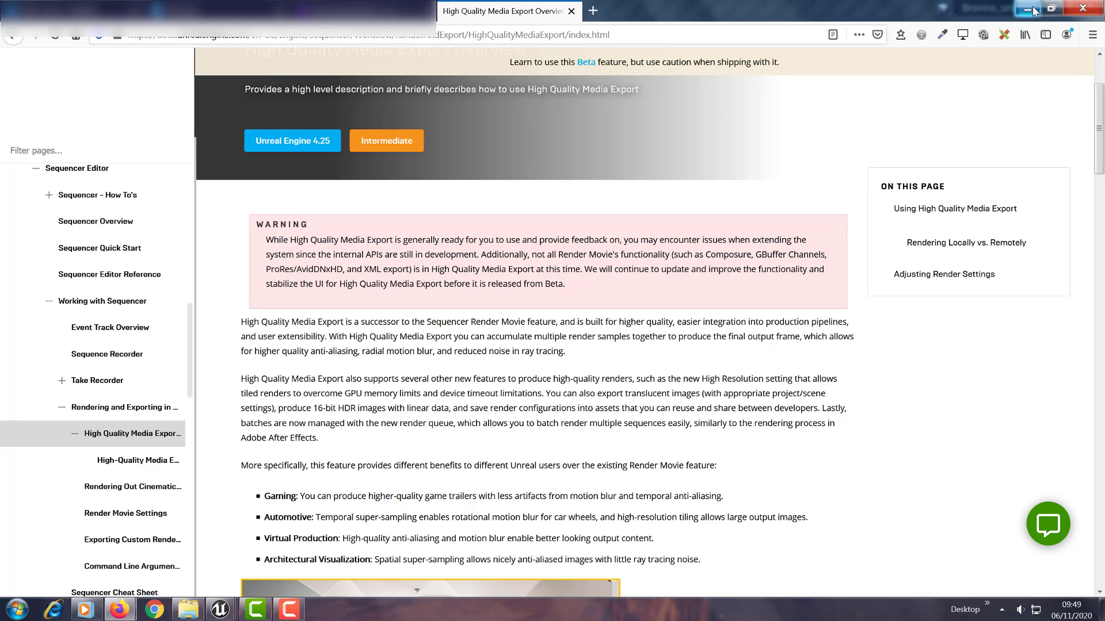
# Step: Return to the editor, close Render Movie Settings and show an empty Movie Render Queue via Window > Cinematics
pyautogui.click(1034, 8)
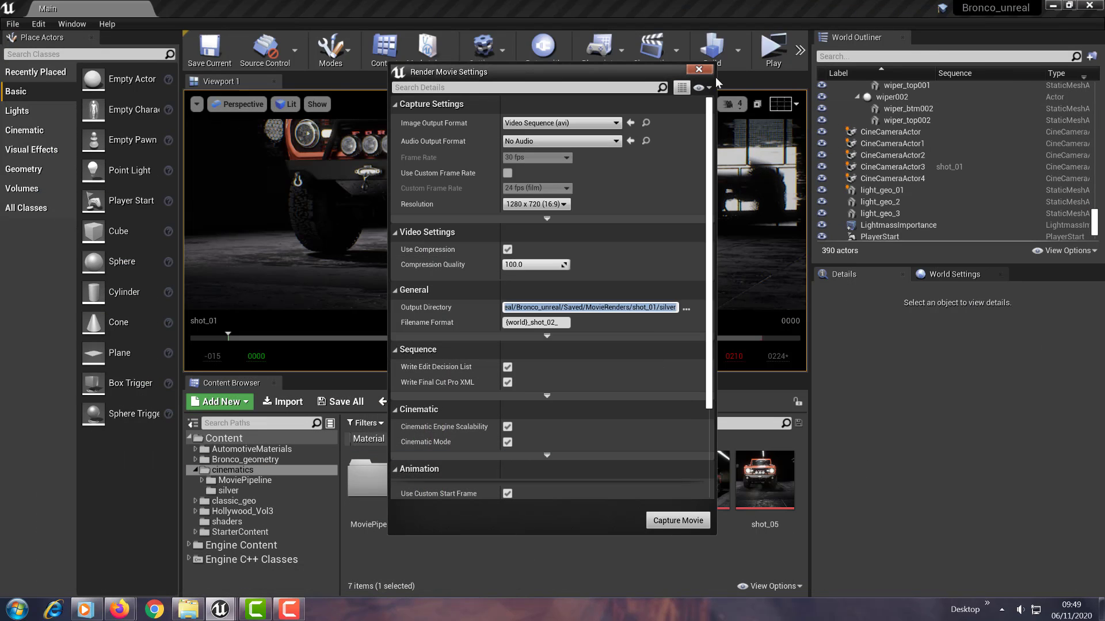
pyautogui.click(698, 69)
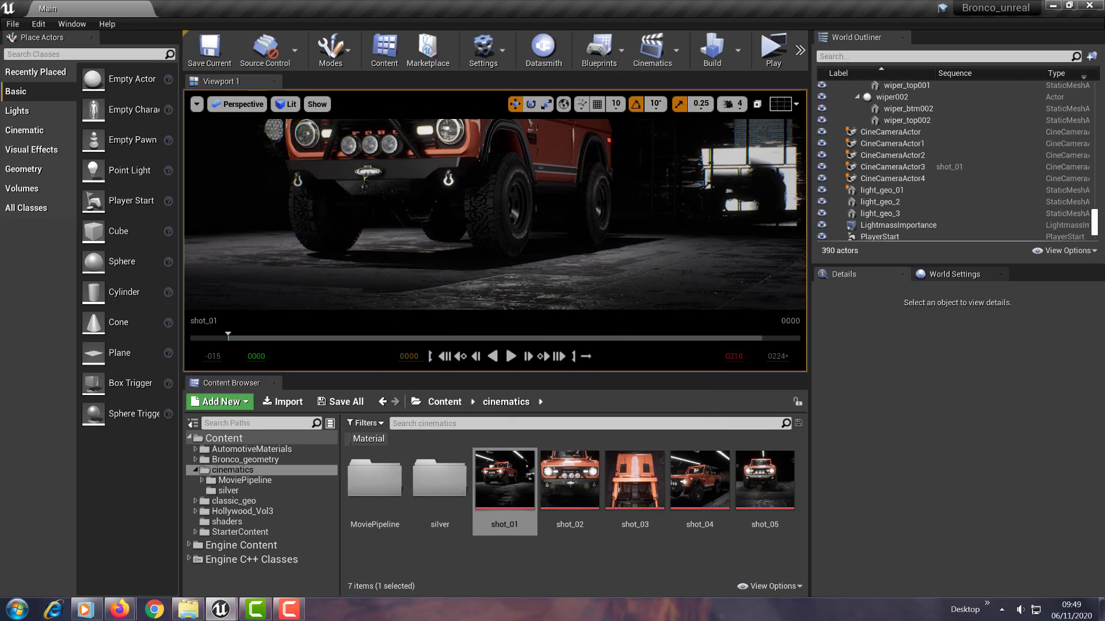
pyautogui.moveTo(208, 81)
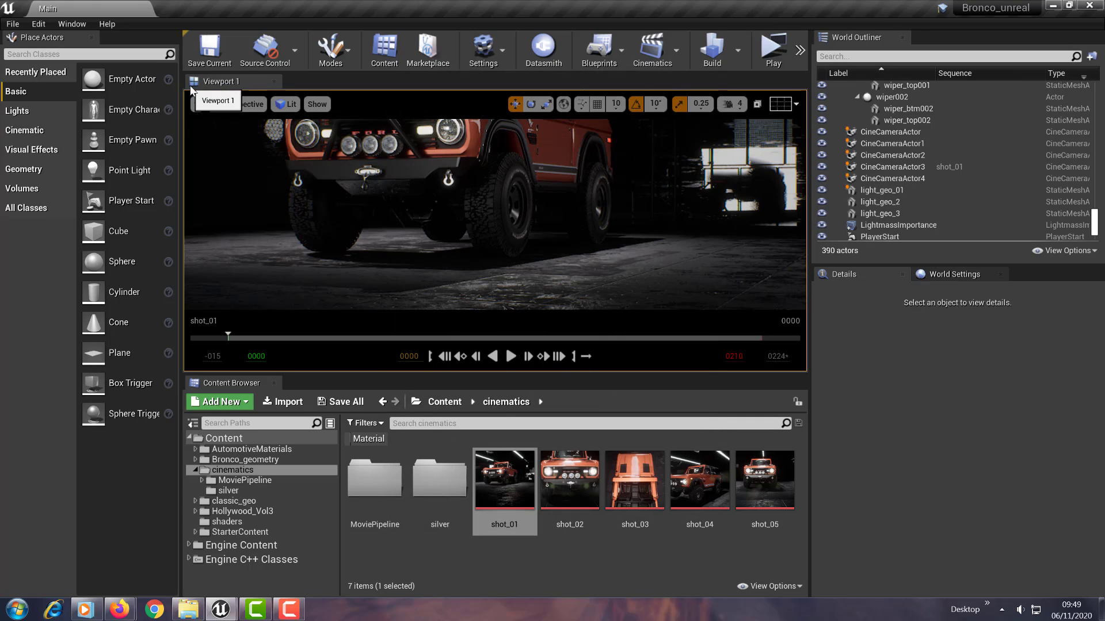
pyautogui.moveTo(72, 23)
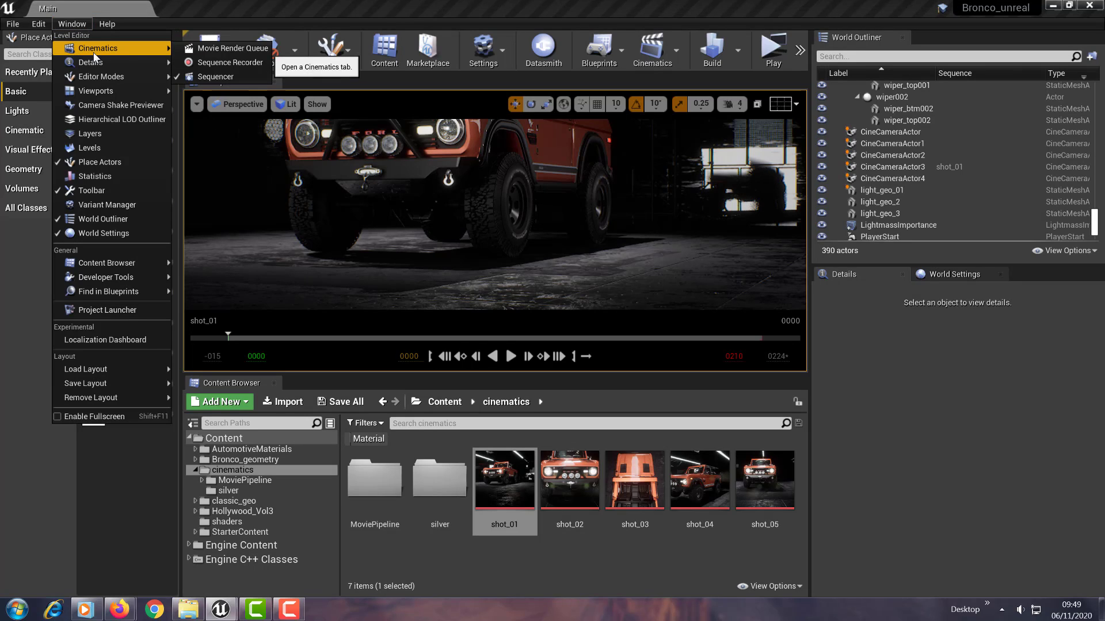
pyautogui.moveTo(233, 48)
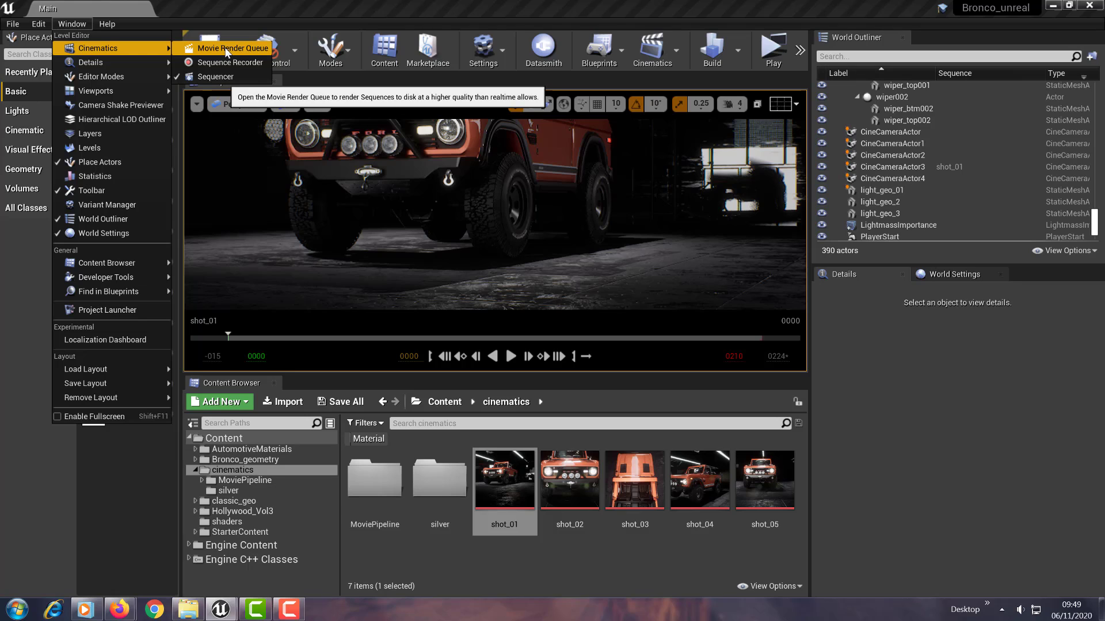
pyautogui.click(233, 48)
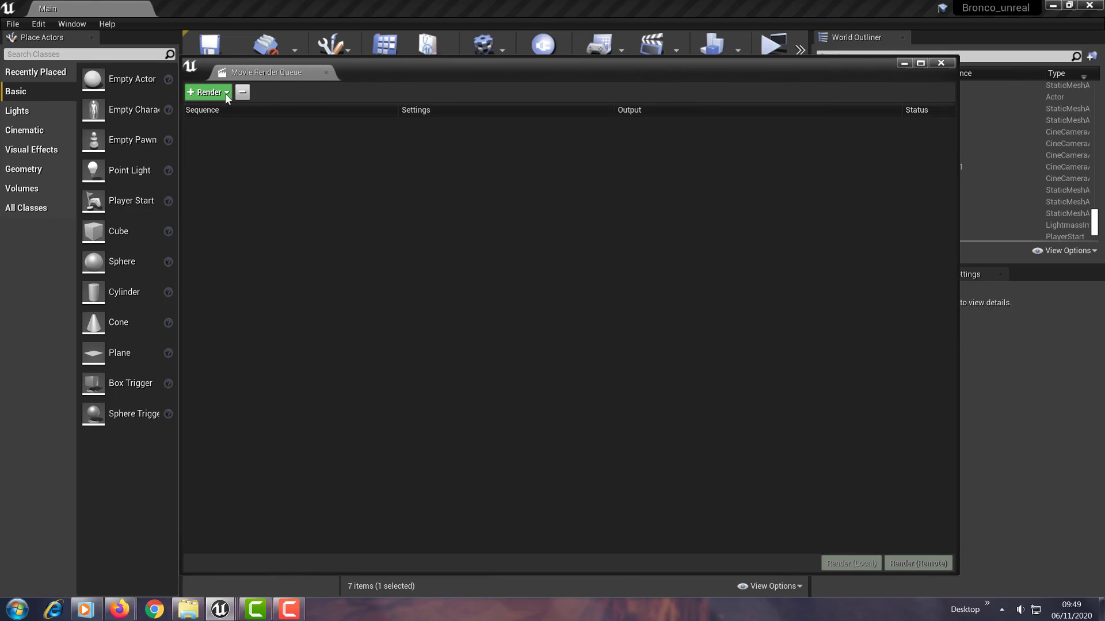
# Step: Add the shot_01 Level Sequence as a render job with an unsaved config and Ready status
pyautogui.click(205, 92)
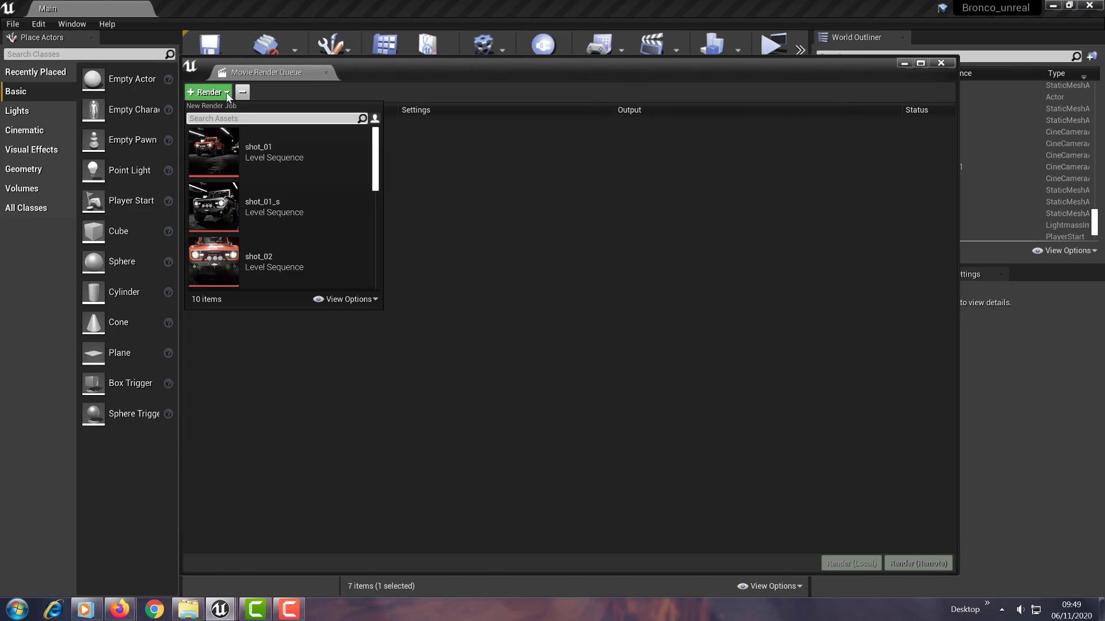
pyautogui.click(258, 146)
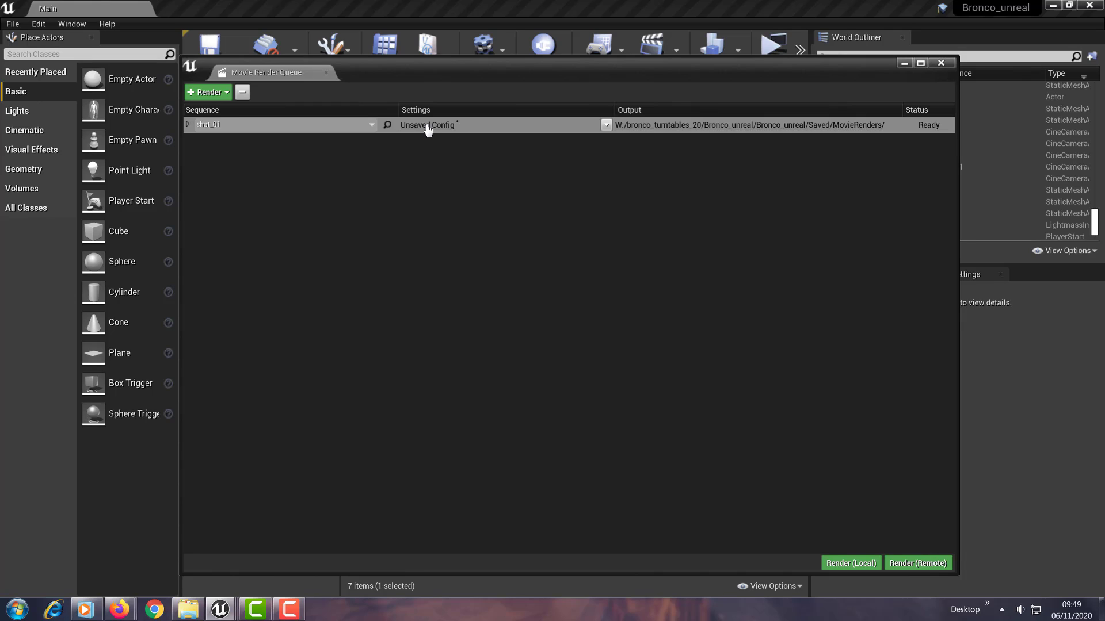
pyautogui.moveTo(678, 126)
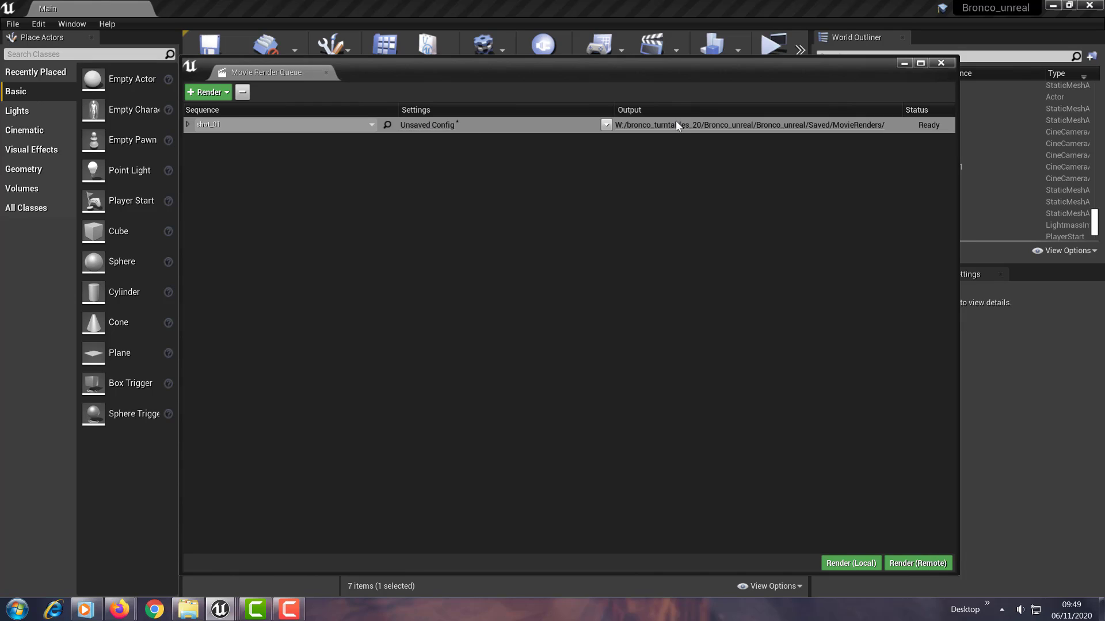
pyautogui.moveTo(661, 372)
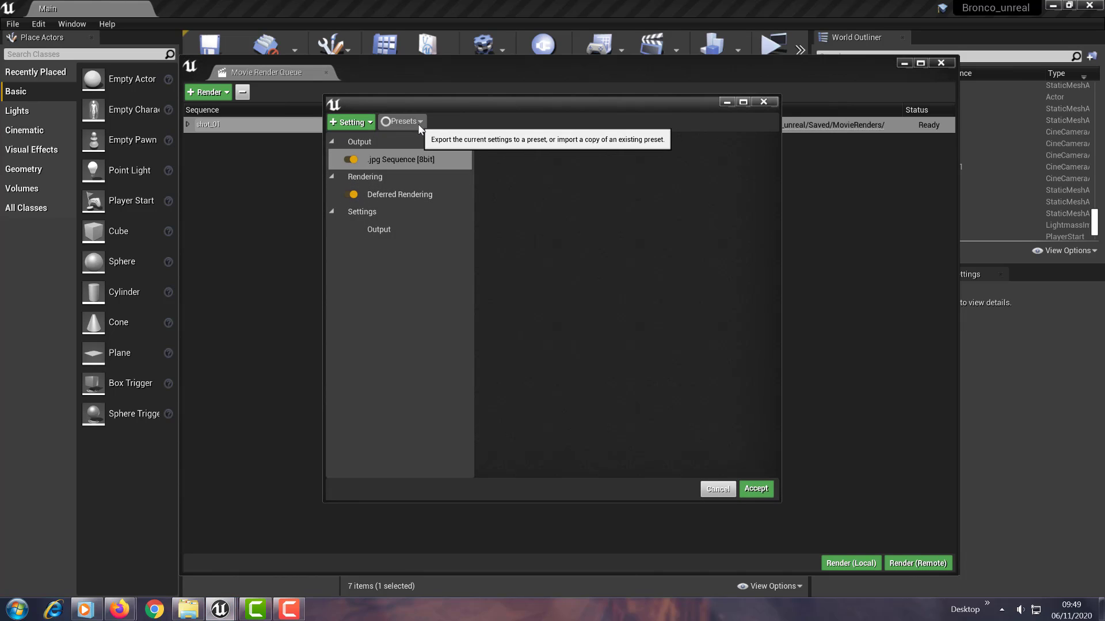
# Step: Import the high_quality_noAA preset and inspect its png Sequence, Deferred Rendering and 64-sample anti-aliasing settings
pyautogui.click(402, 121)
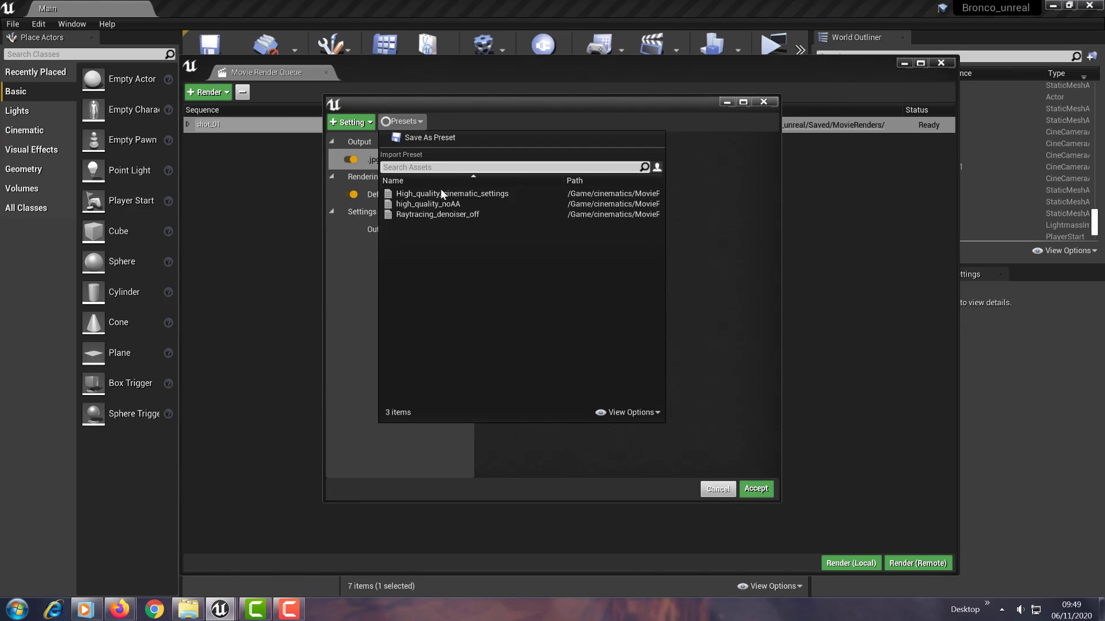
pyautogui.moveTo(437, 214)
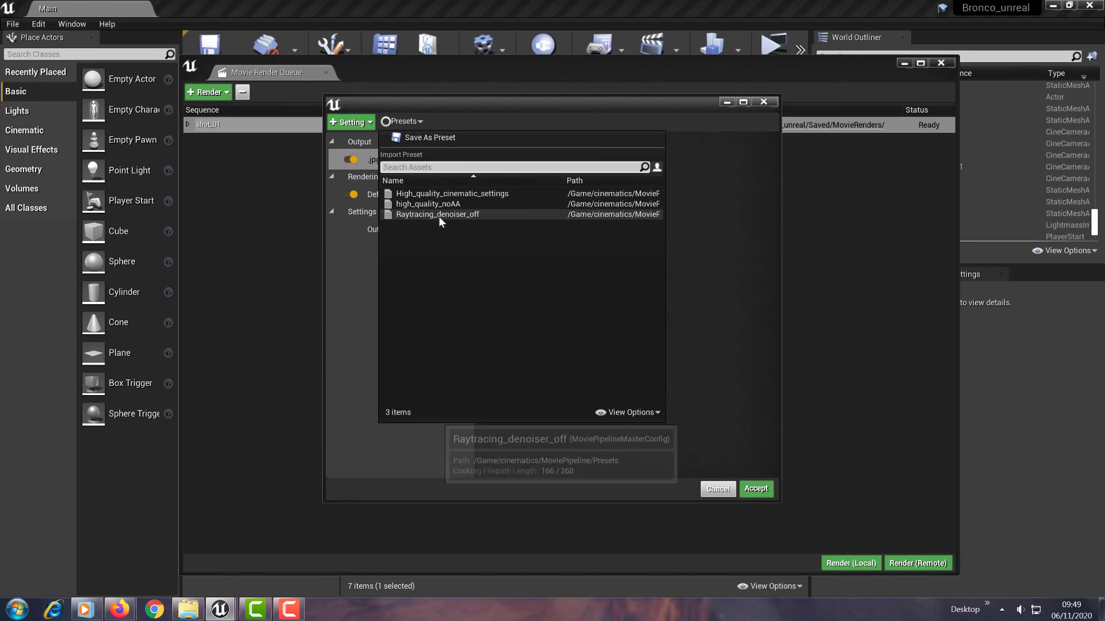
pyautogui.moveTo(452, 193)
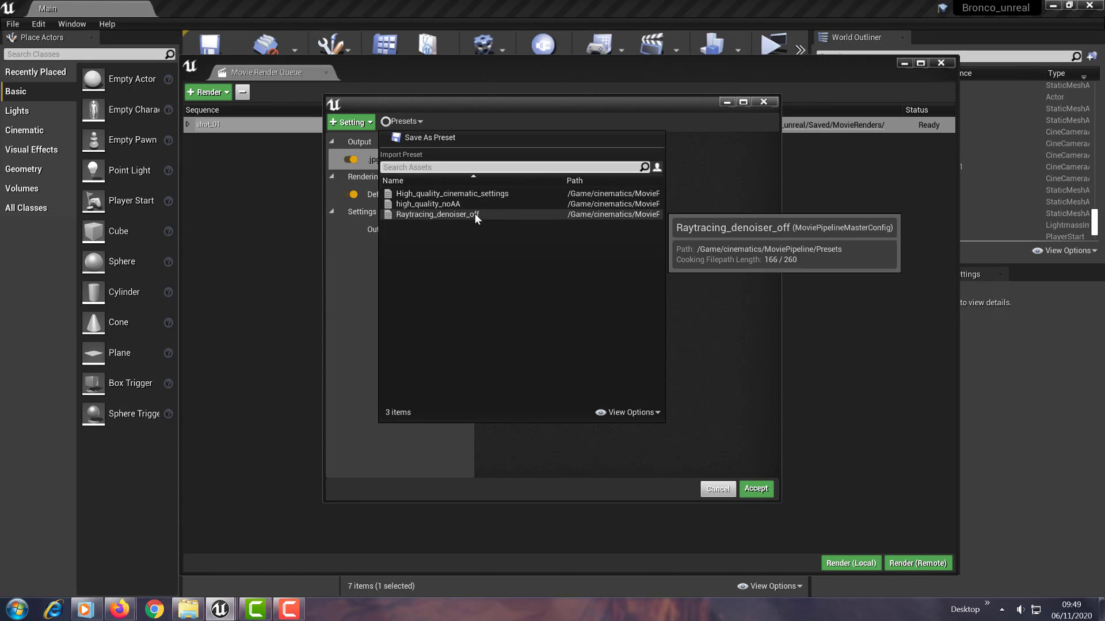
pyautogui.moveTo(436, 241)
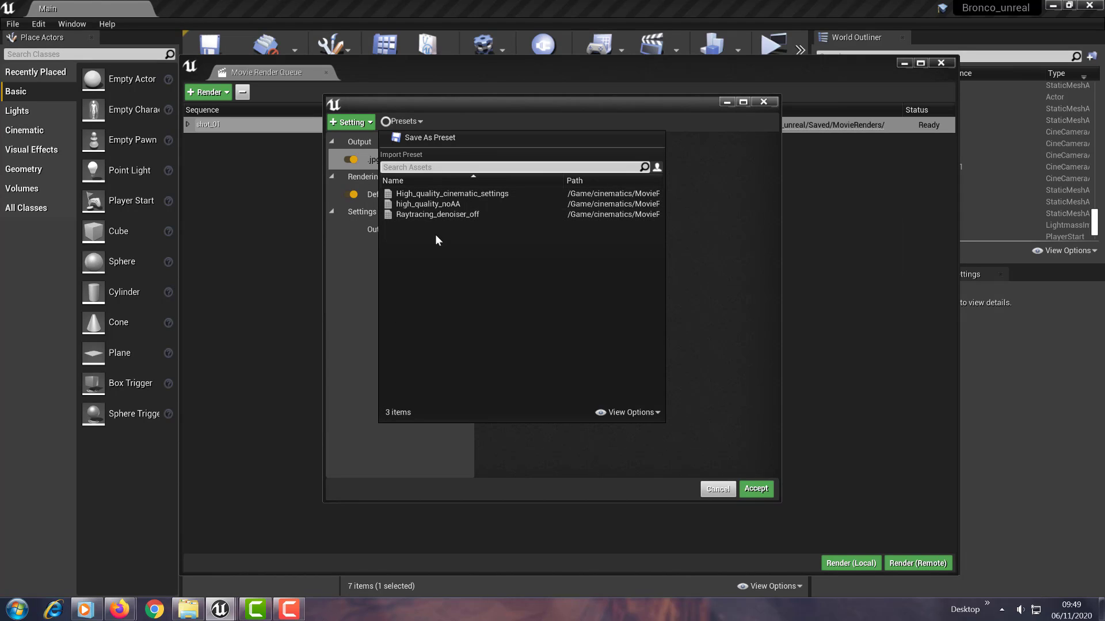
pyautogui.moveTo(428, 205)
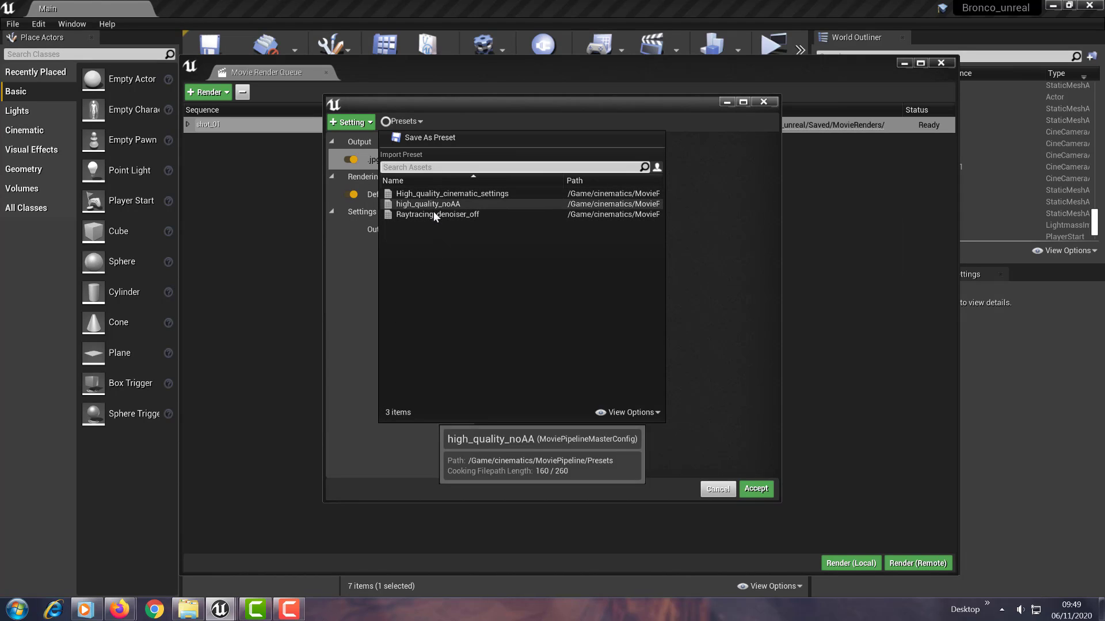
pyautogui.moveTo(442, 202)
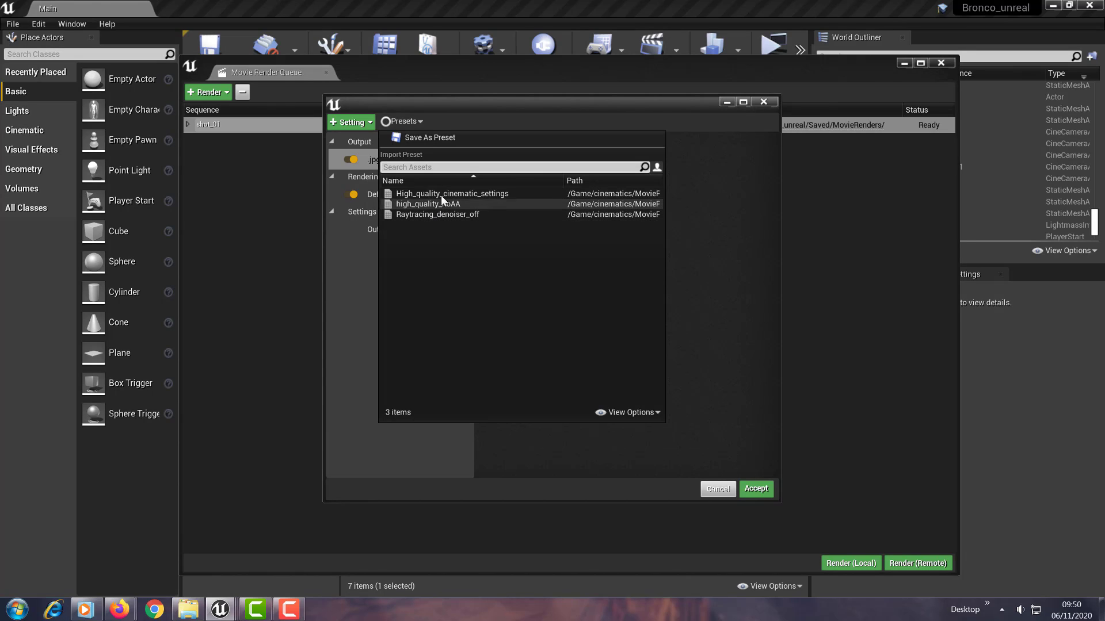
pyautogui.moveTo(453, 193)
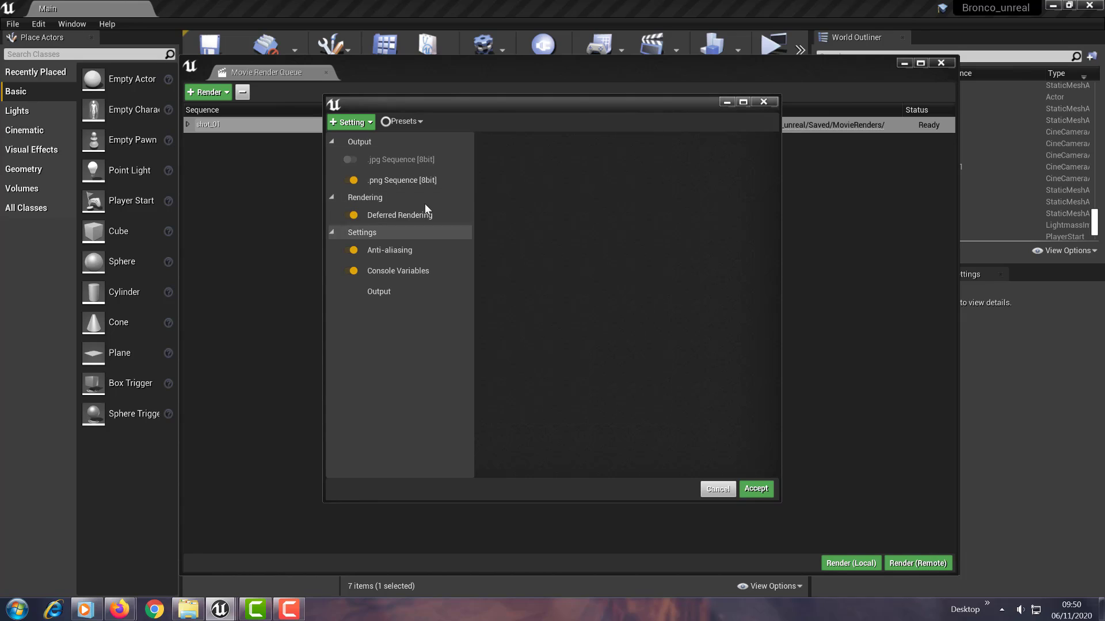
pyautogui.click(400, 179)
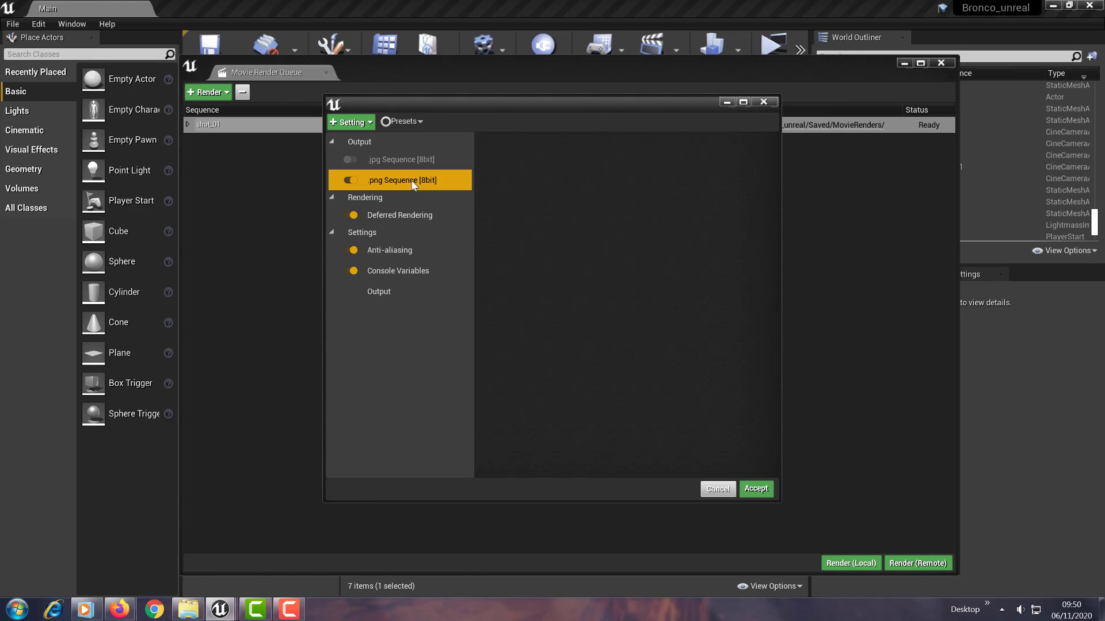
pyautogui.click(400, 180)
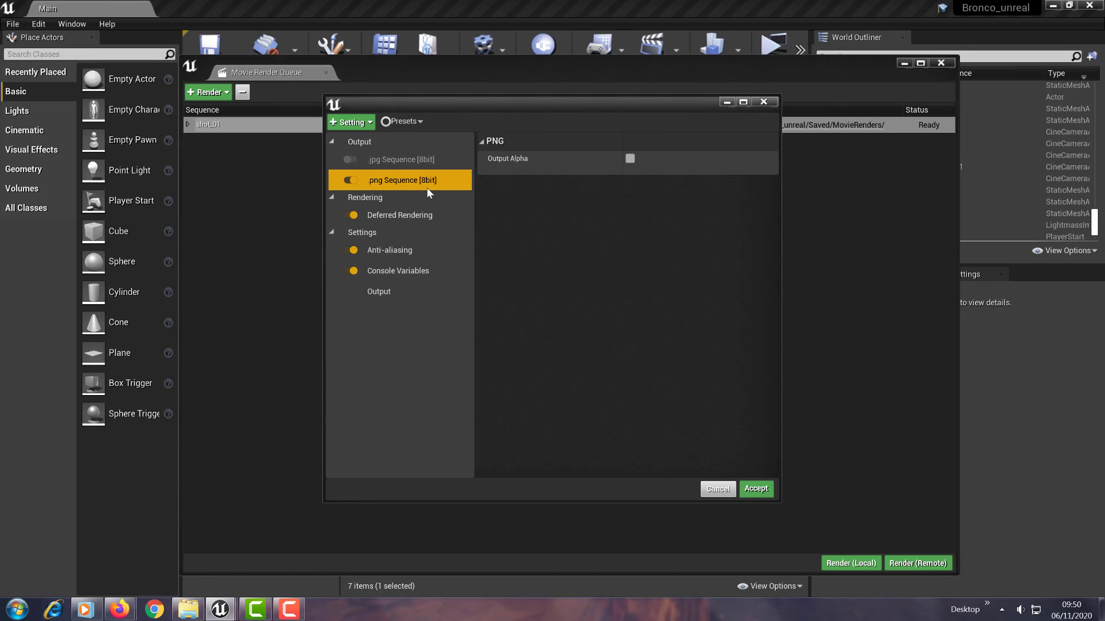
pyautogui.moveTo(431, 191)
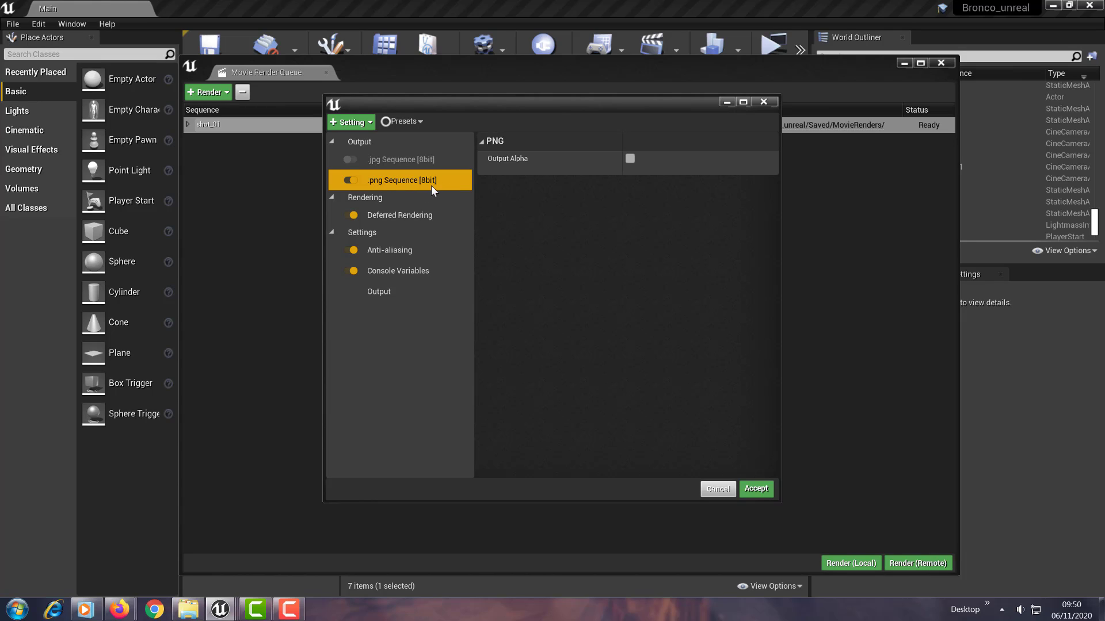
pyautogui.click(400, 215)
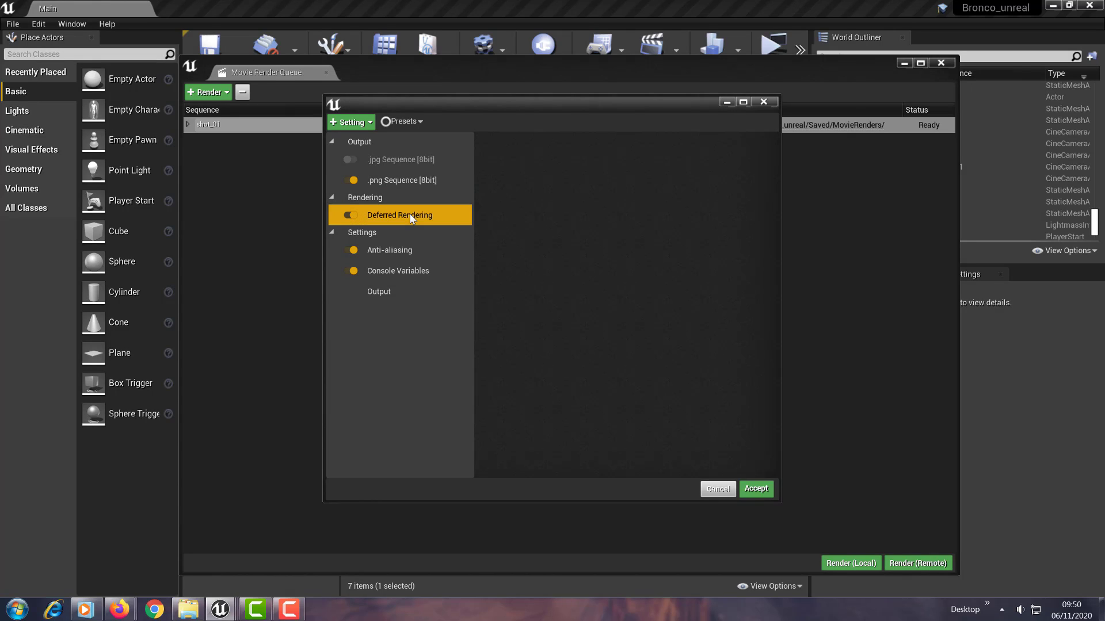
pyautogui.click(389, 250)
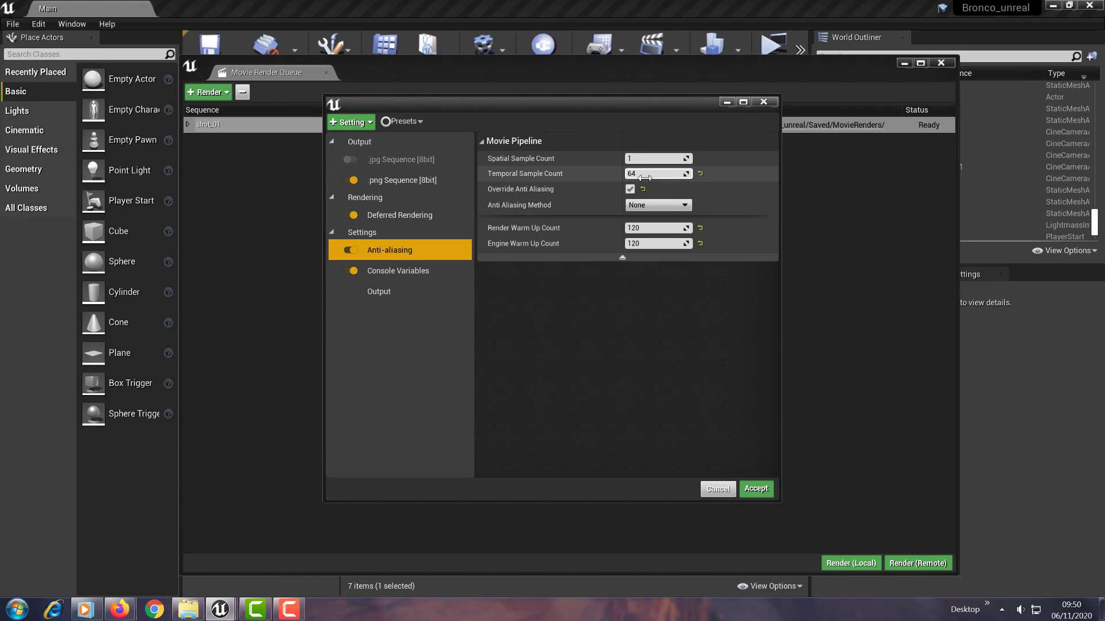
pyautogui.moveTo(657, 159)
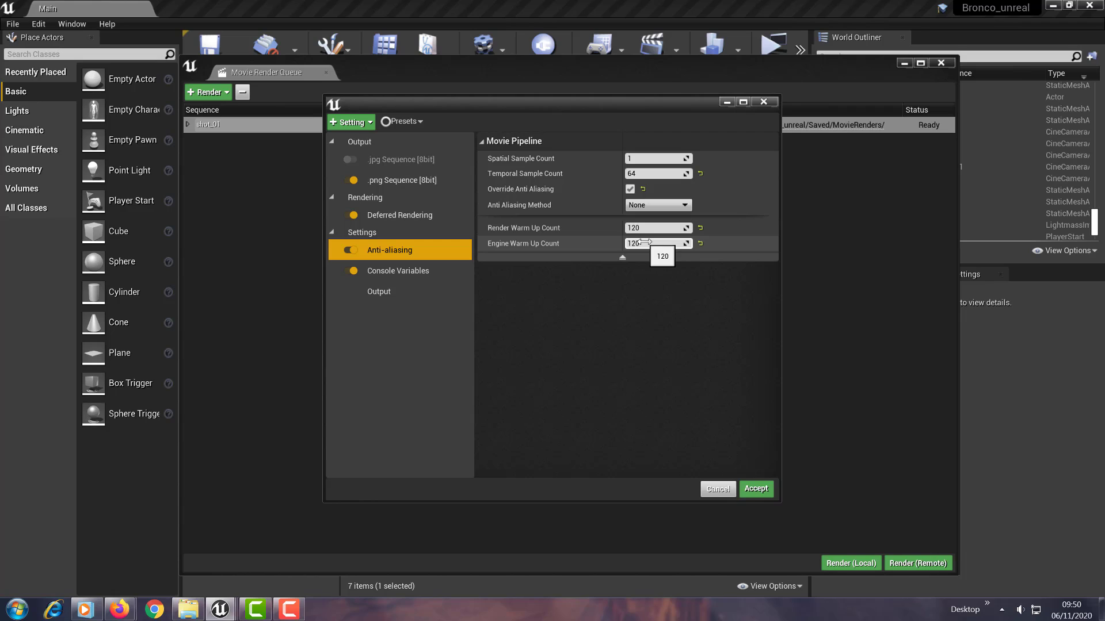
# Step: Show the preset's ten console variables for motion blur, bloom, tonemapper and ray tracing quality
pyautogui.click(396, 270)
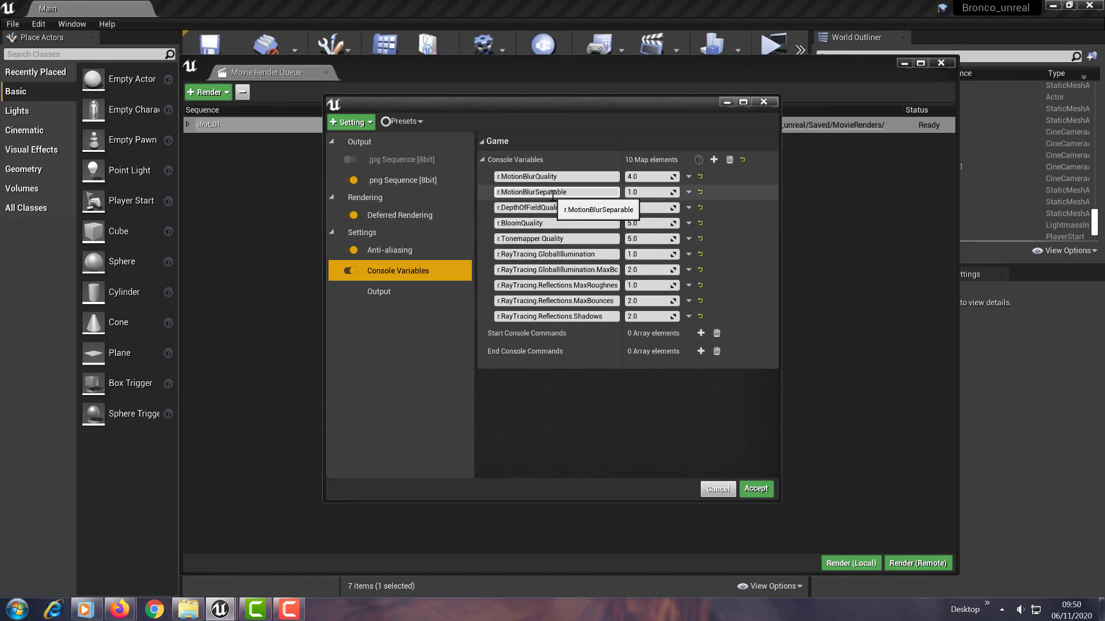
pyautogui.moveTo(553, 207)
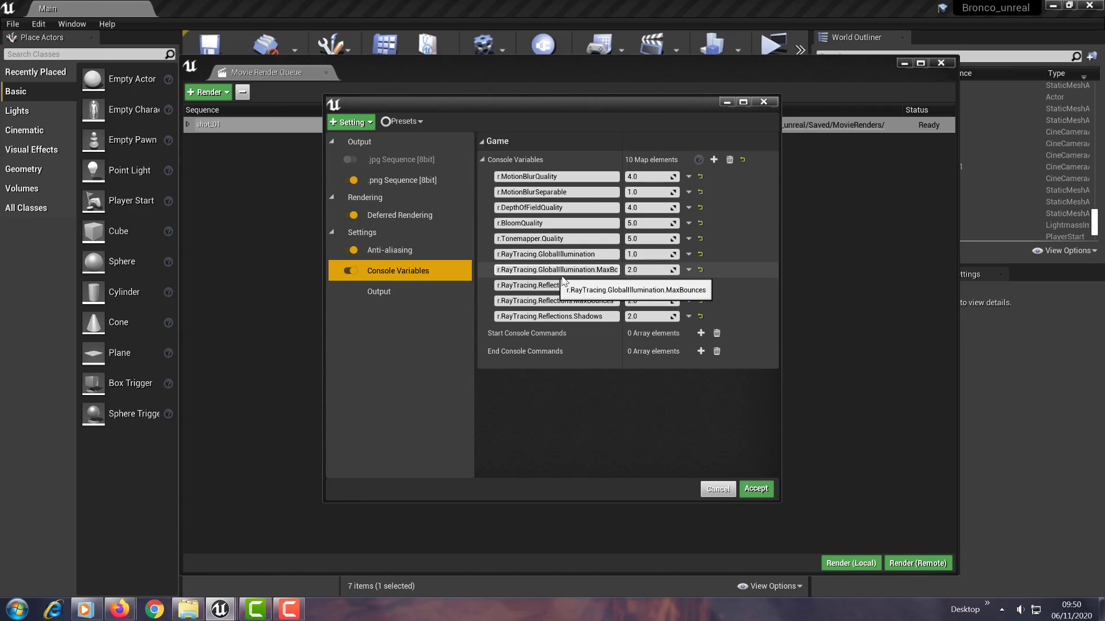
pyautogui.moveTo(556, 285)
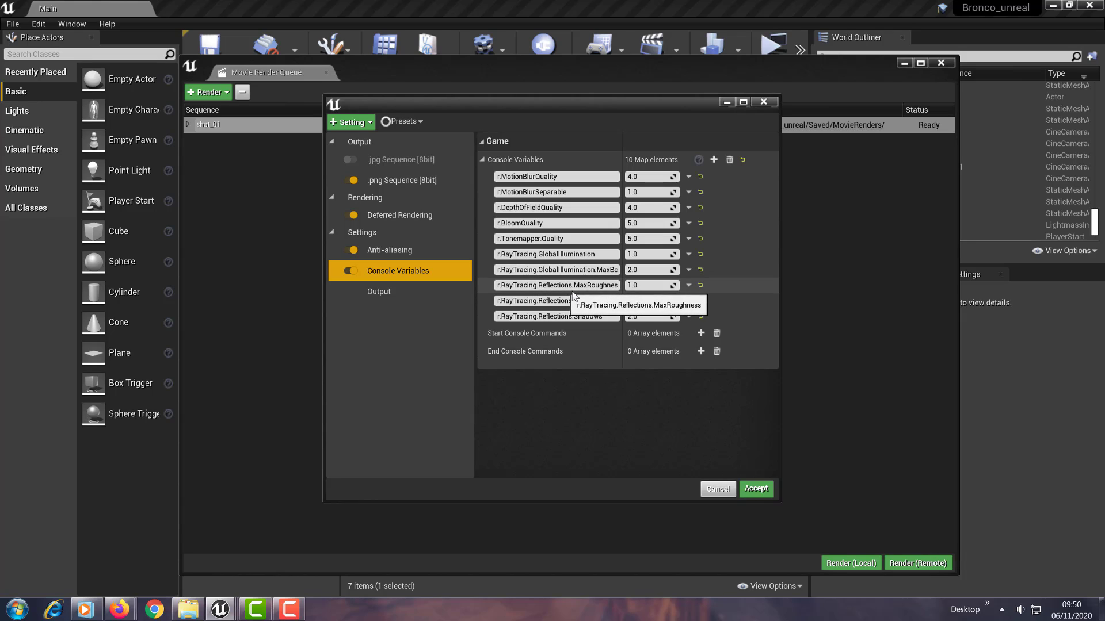
pyautogui.moveTo(550, 309)
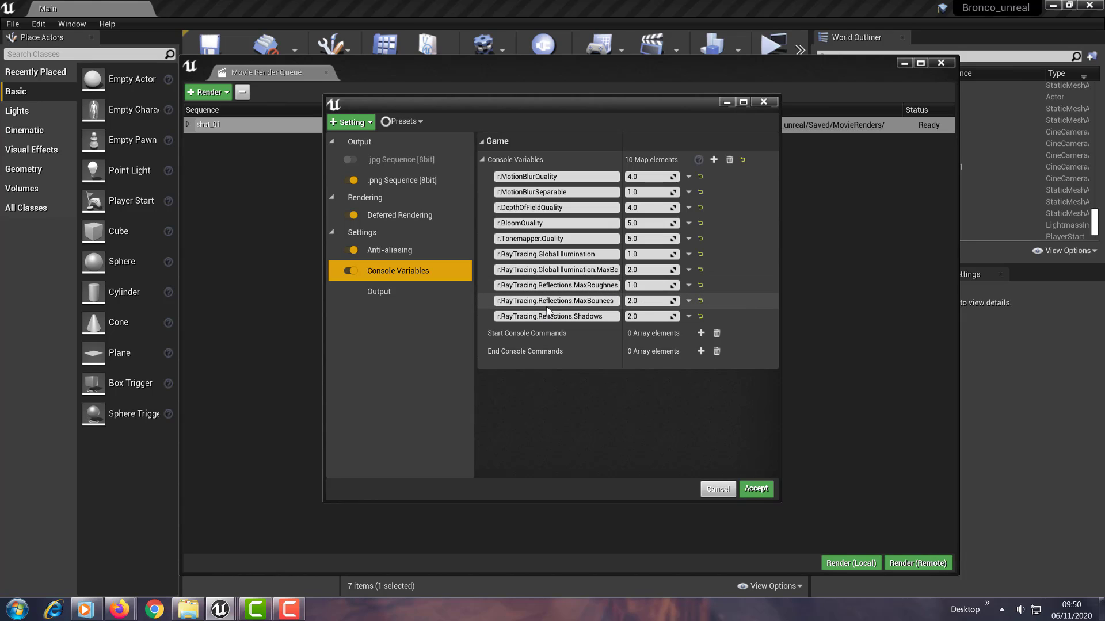
pyautogui.moveTo(667, 472)
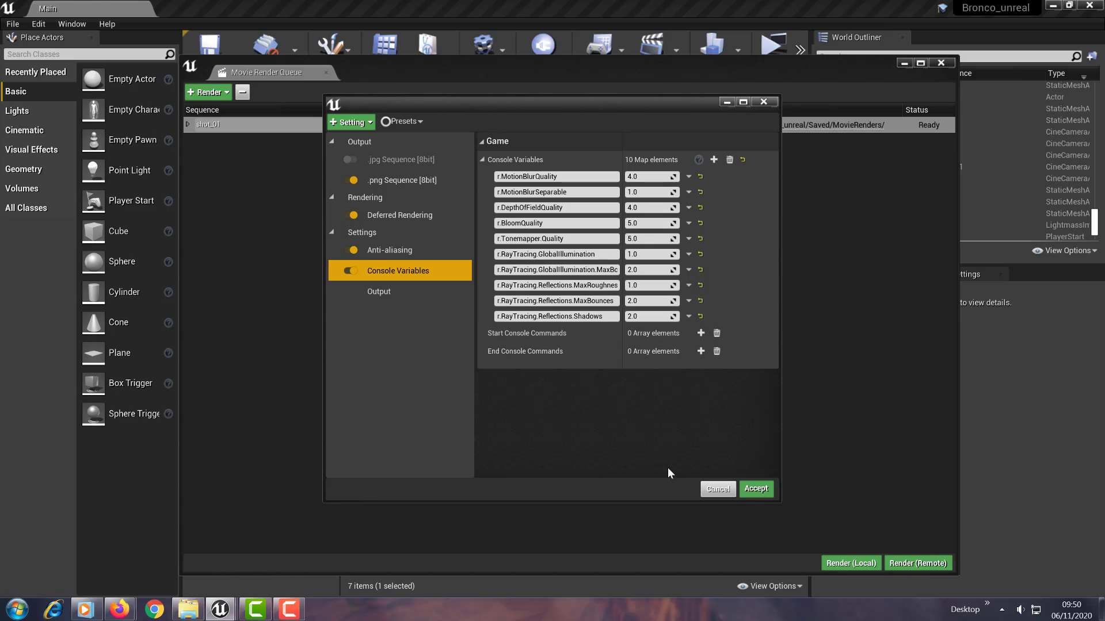
pyautogui.moveTo(717, 489)
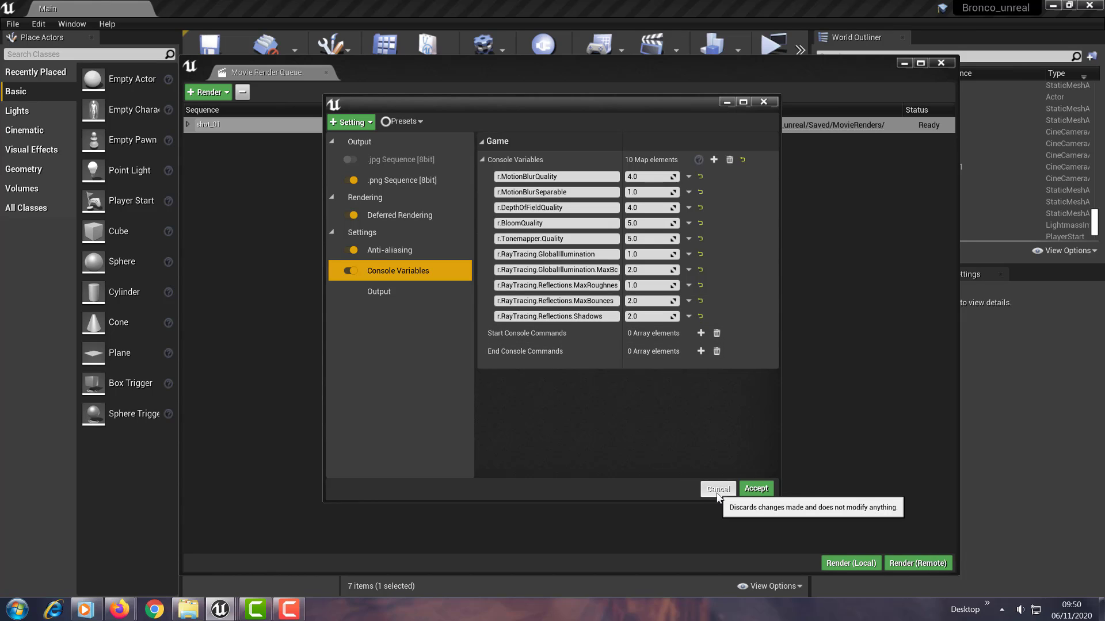
pyautogui.moveTo(717, 489)
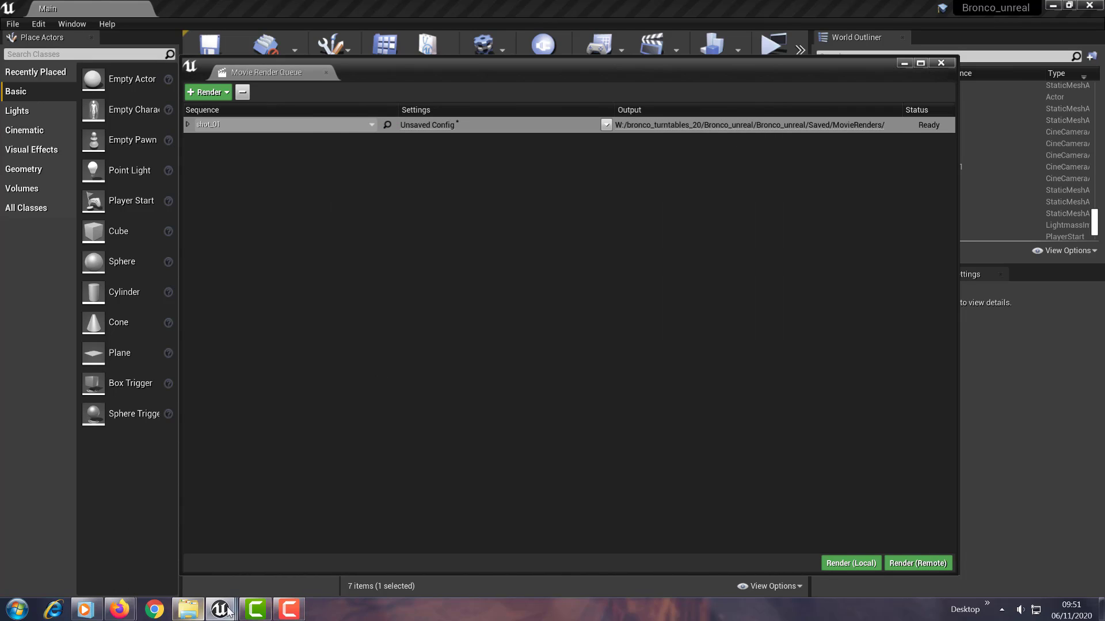
# Step: Launch NukeX 10.5v2 from the Windows Start menu over the ready render queue
pyautogui.click(12, 609)
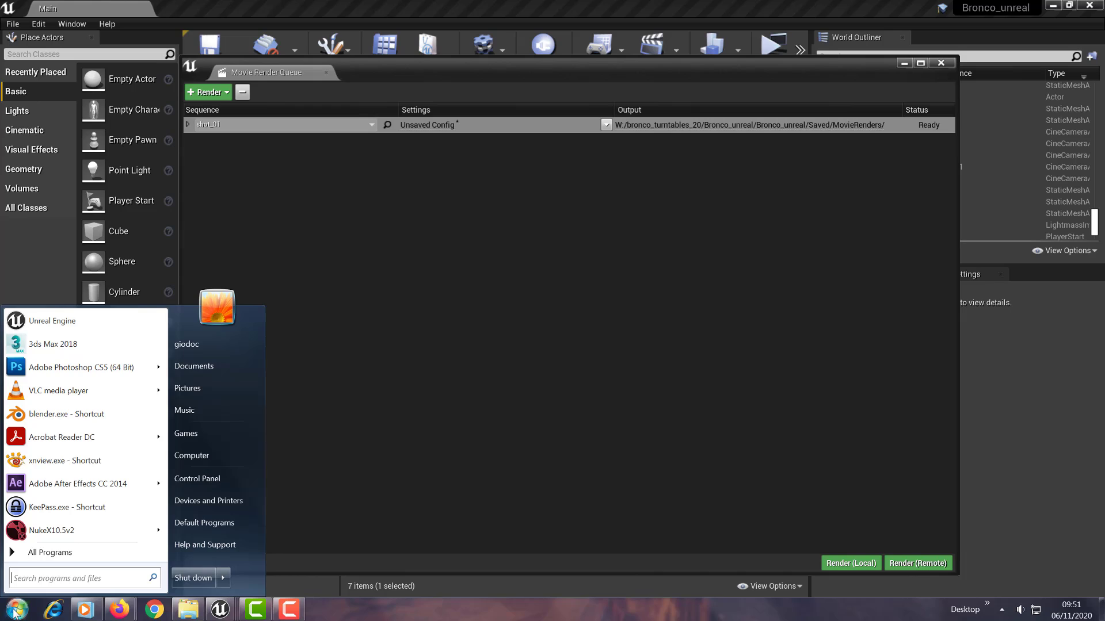
pyautogui.moveTo(51, 529)
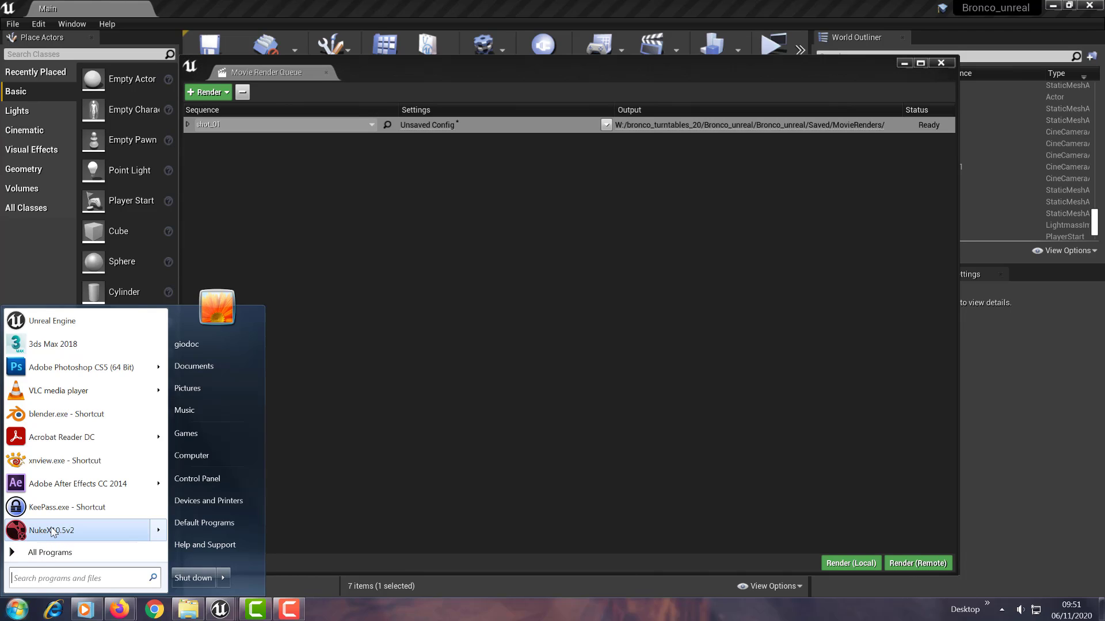
pyautogui.click(50, 530)
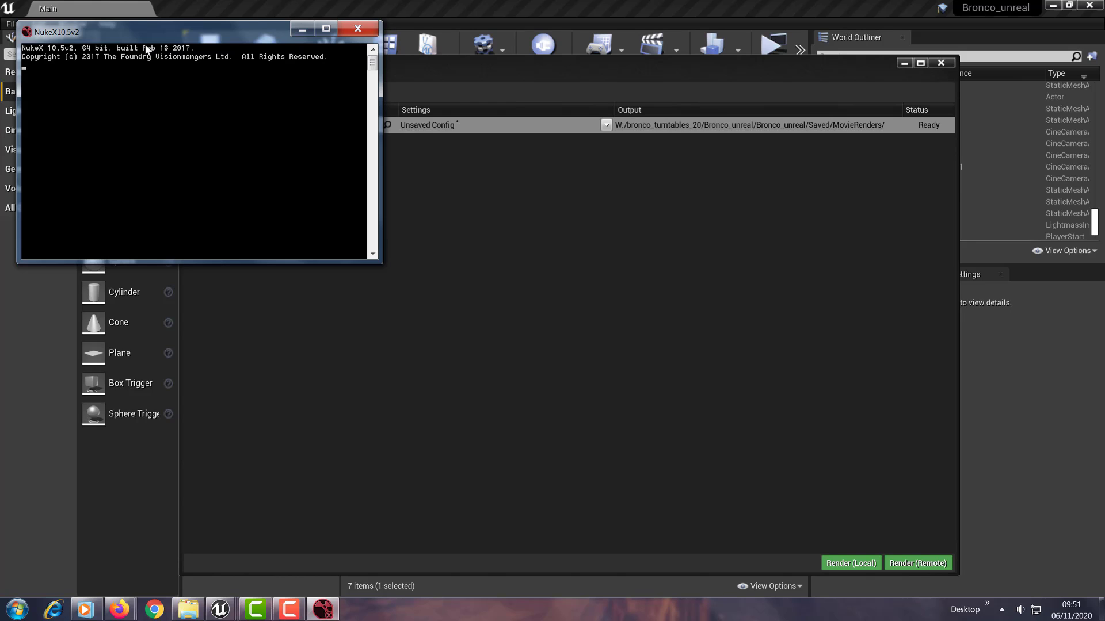
pyautogui.moveTo(145, 39)
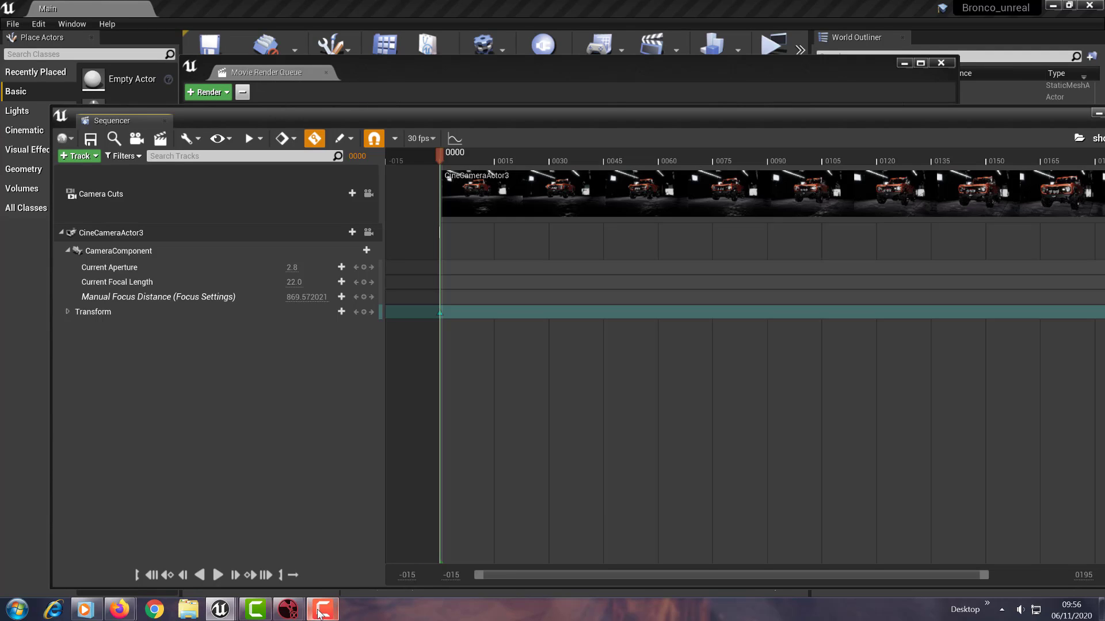
# Step: Switch to NukeX showing the rendered shot_01 EXR frame and jump to a later frame
pyautogui.click(322, 609)
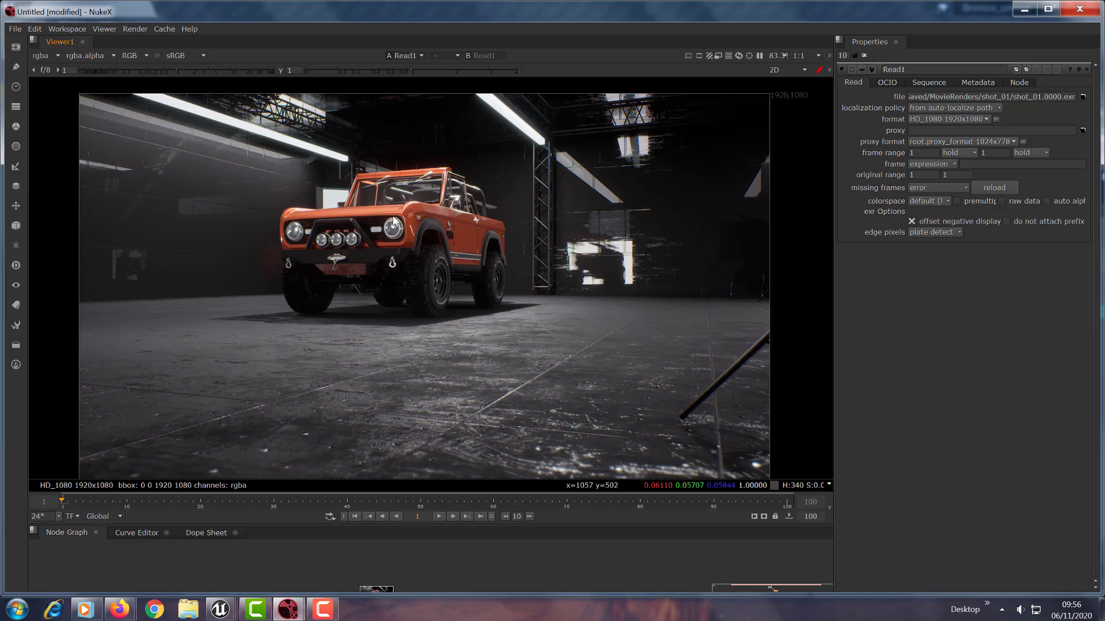
pyautogui.moveTo(219, 608)
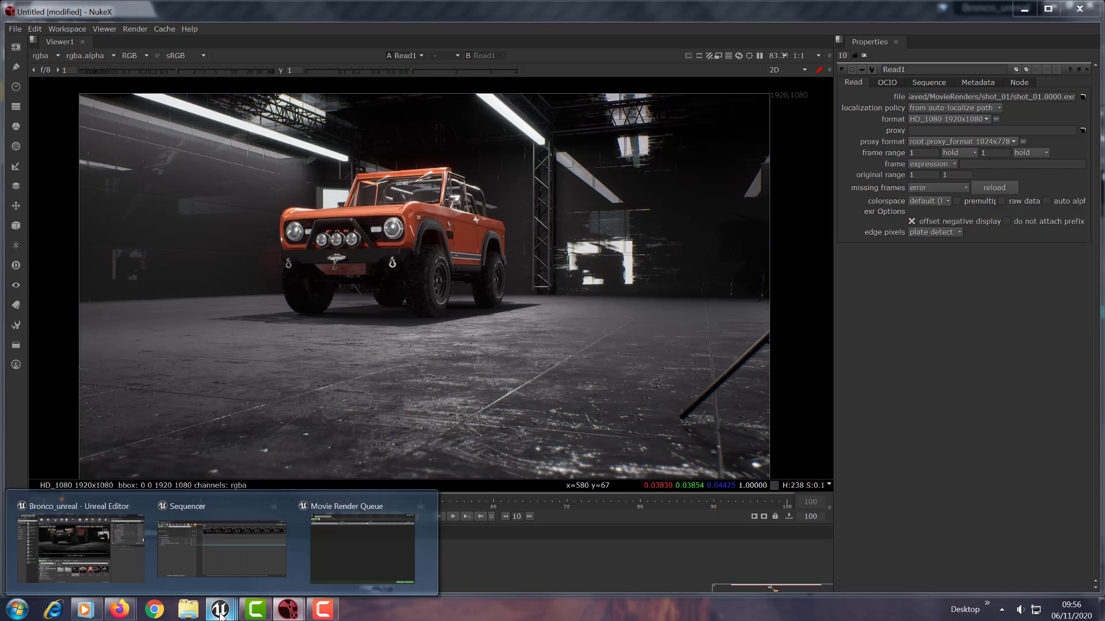
pyautogui.click(221, 550)
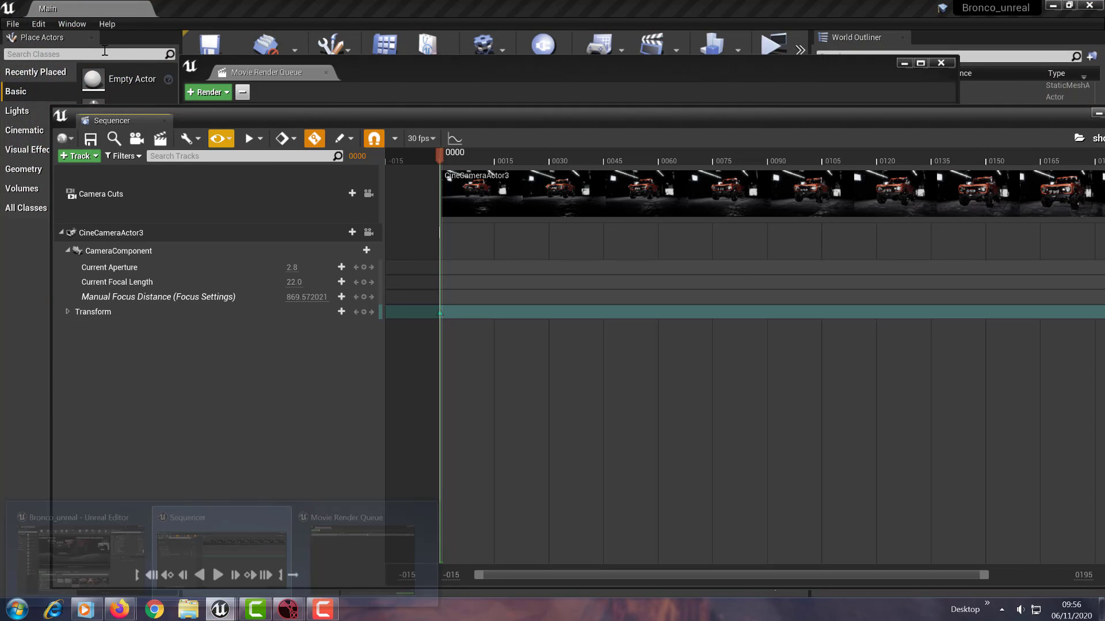
pyautogui.click(72, 23)
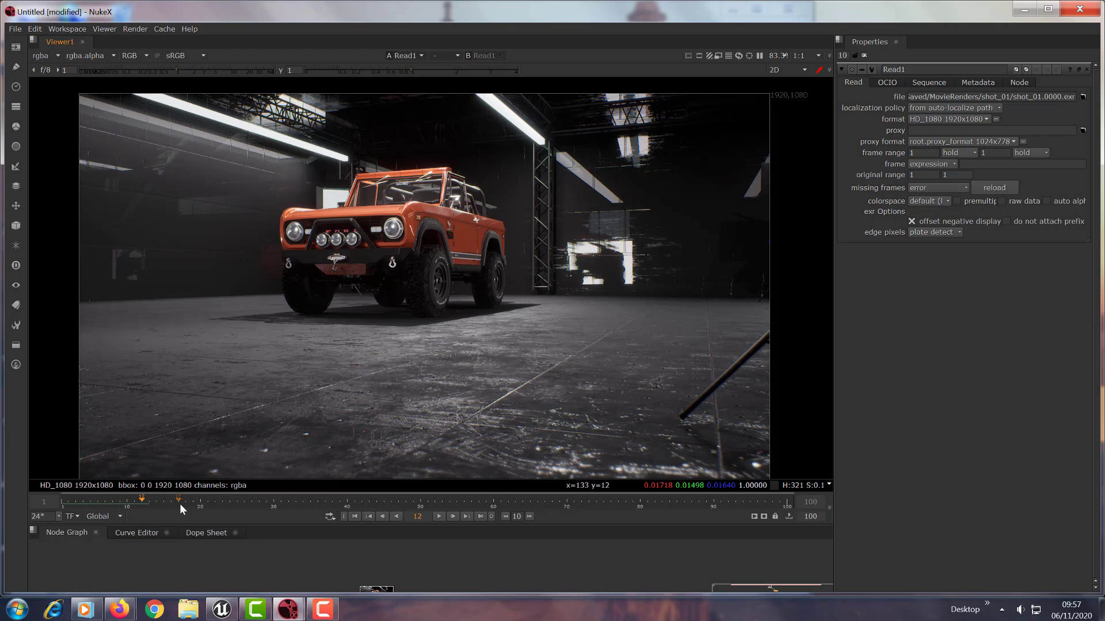
pyautogui.click(274, 498)
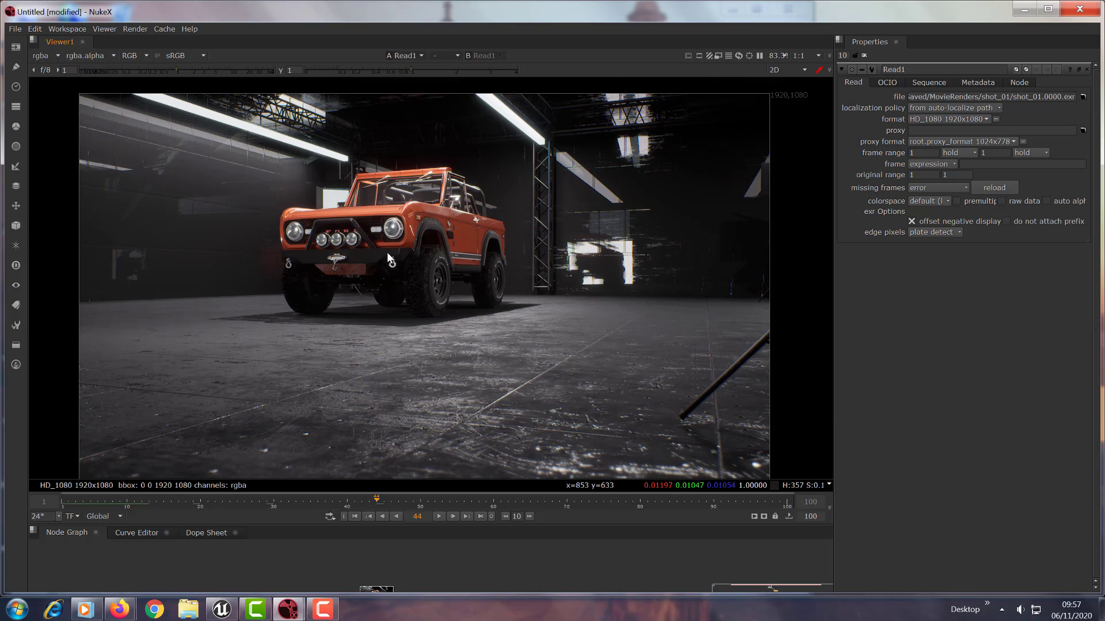
# Step: Zoom the viewer in and out around the orange Bronco to inspect render detail
pyautogui.scroll(3)
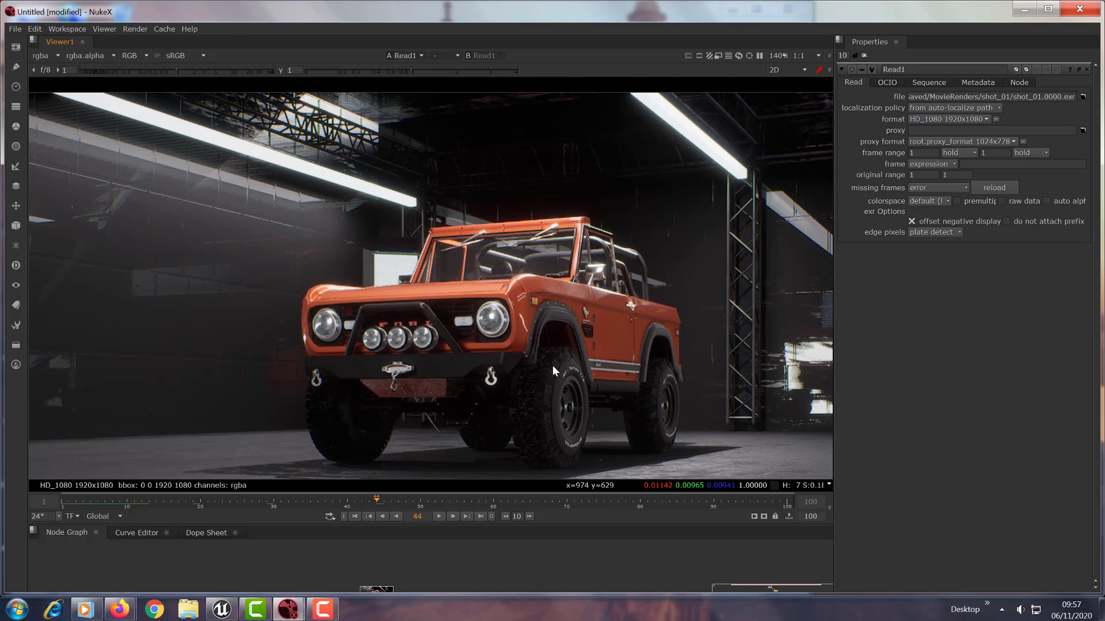
pyautogui.scroll(3)
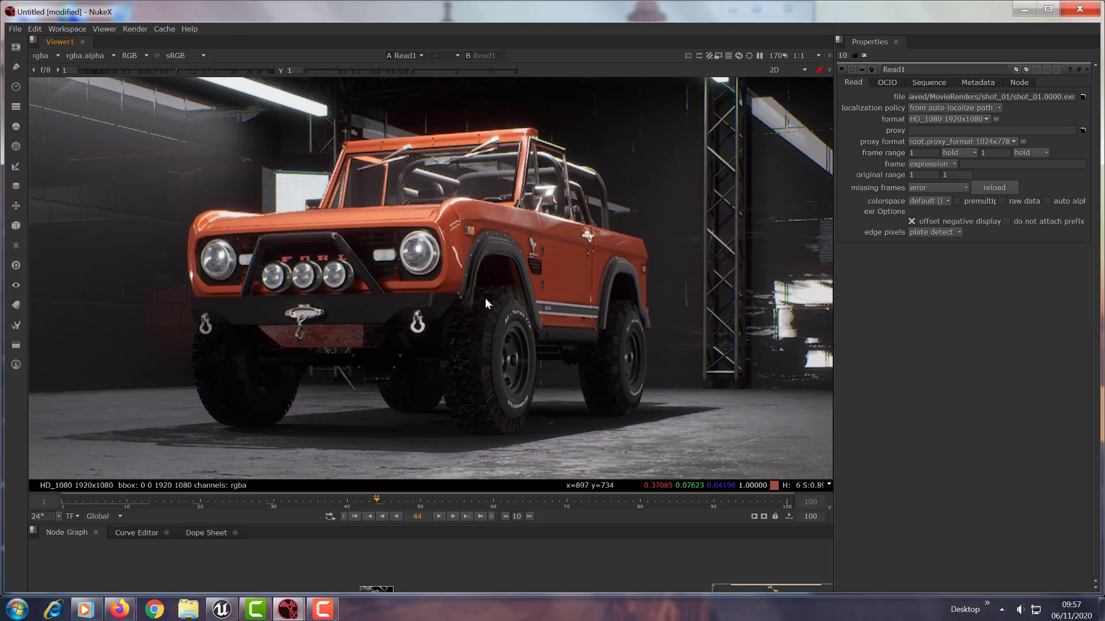
pyautogui.scroll(-3)
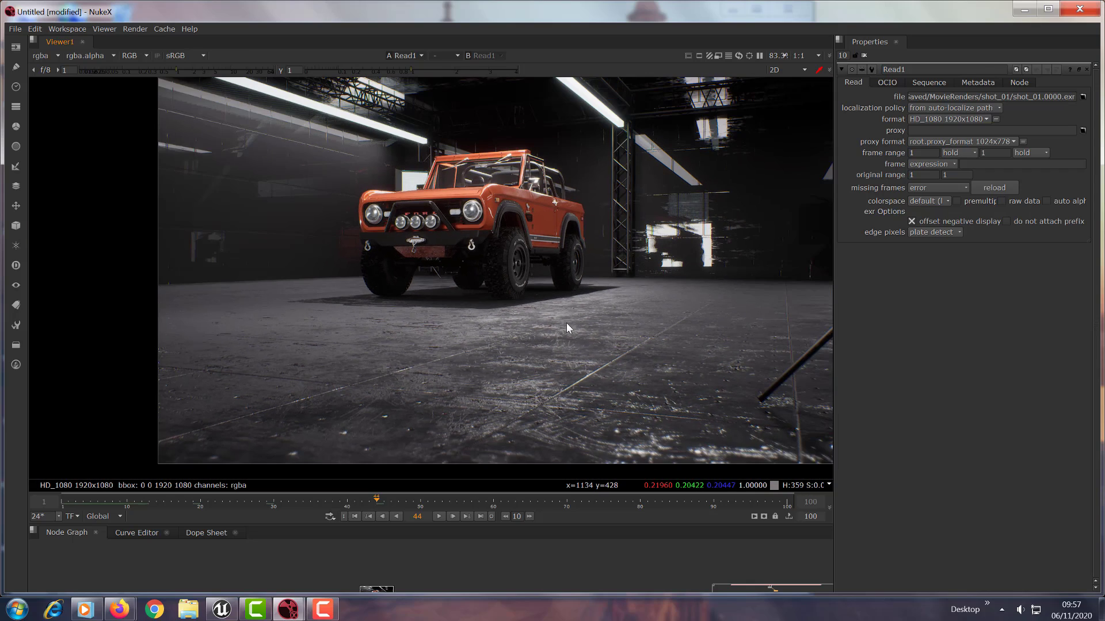
pyautogui.scroll(3)
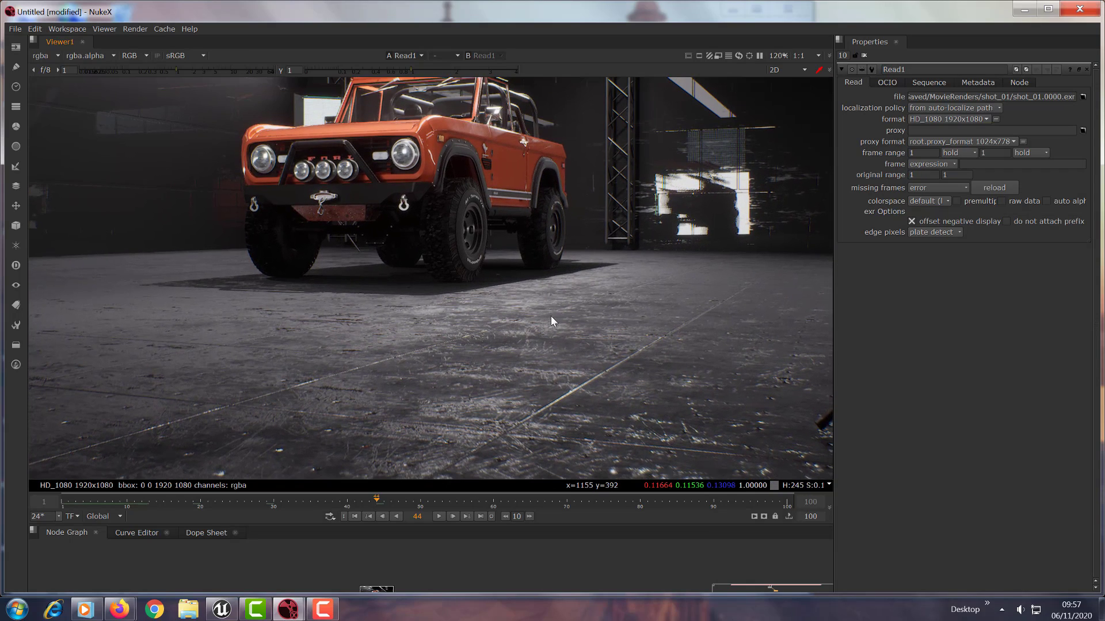
pyautogui.moveTo(567, 388)
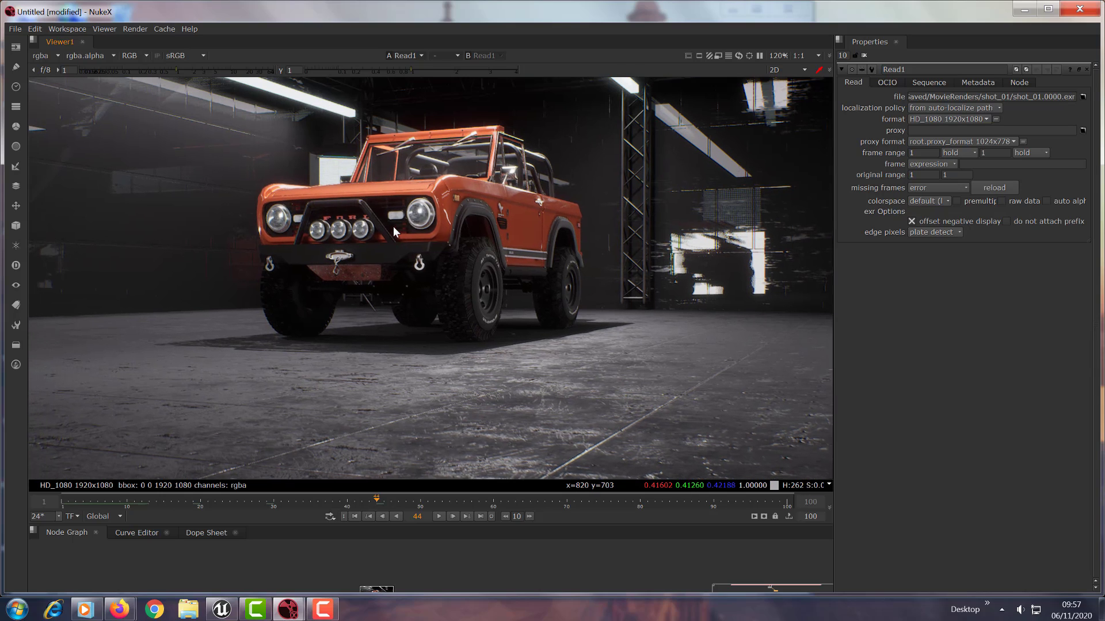
# Step: Add a second Read node loading the shot_01.####.exr sequence, frames 0-209, with sequences enabled
pyautogui.click(15, 46)
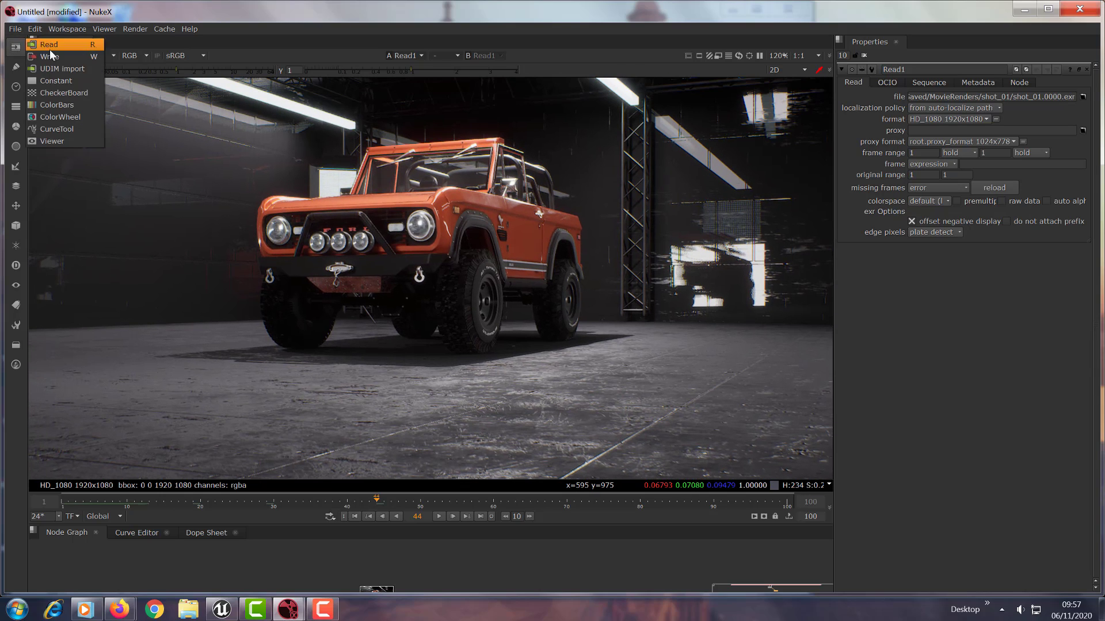
pyautogui.click(50, 43)
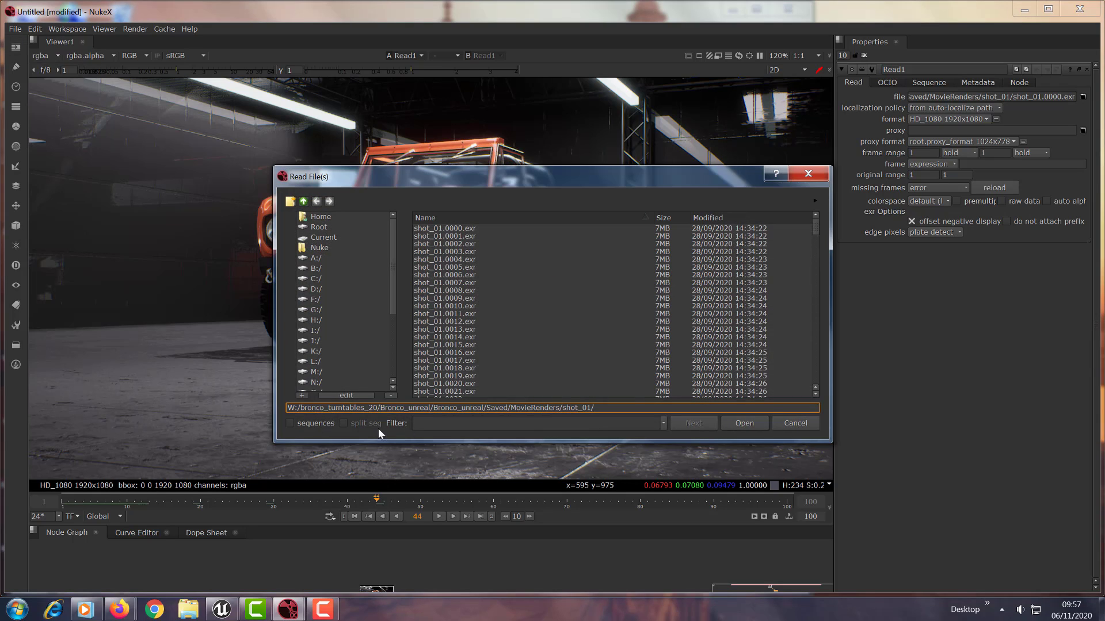
pyautogui.click(290, 422)
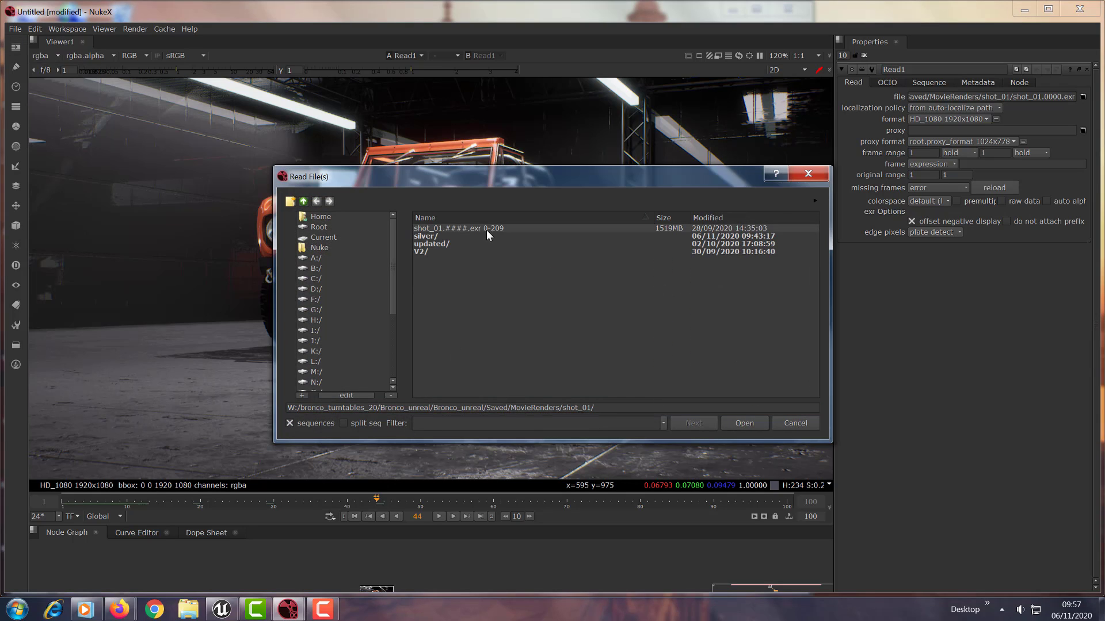
pyautogui.click(742, 422)
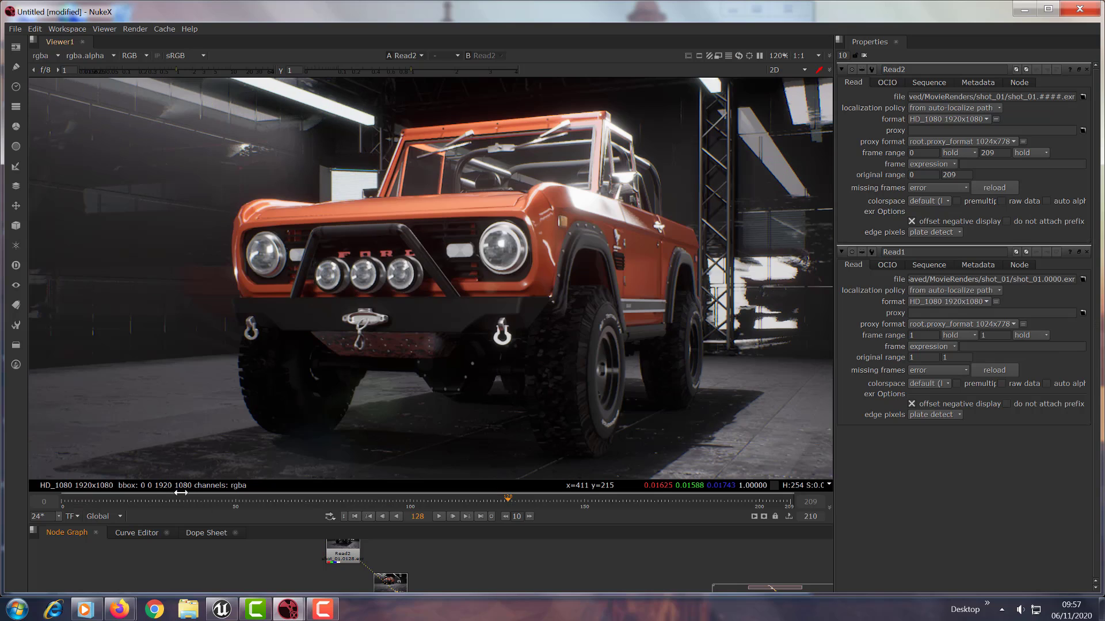
# Step: Zoom the NukeX viewer to inspect the Bronco's sharpness at later frames
pyautogui.scroll(-3)
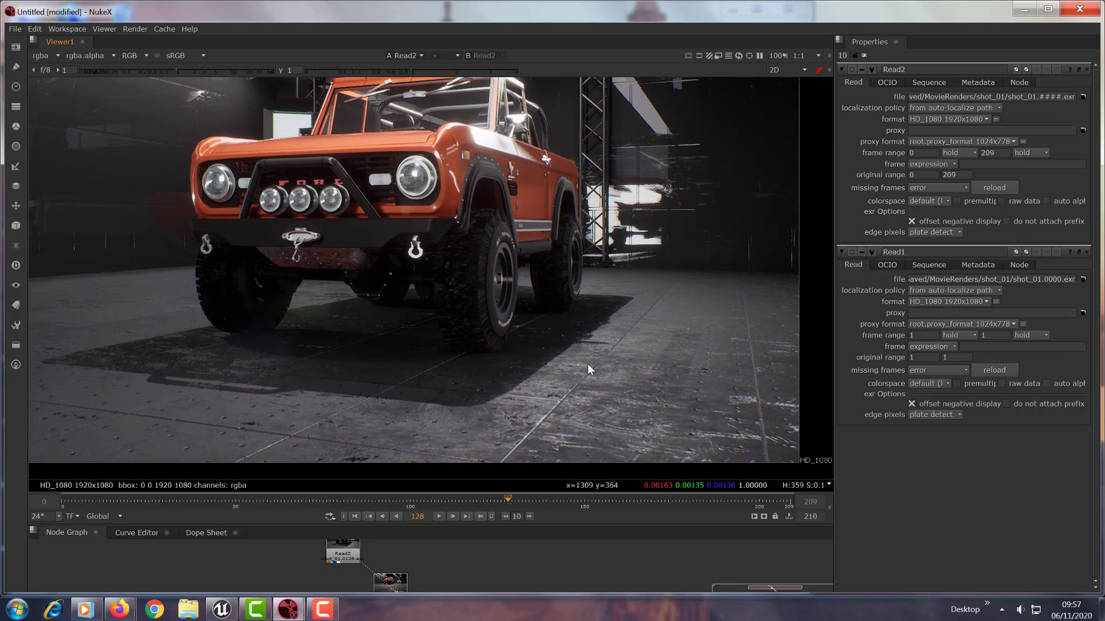
pyautogui.moveTo(549, 428)
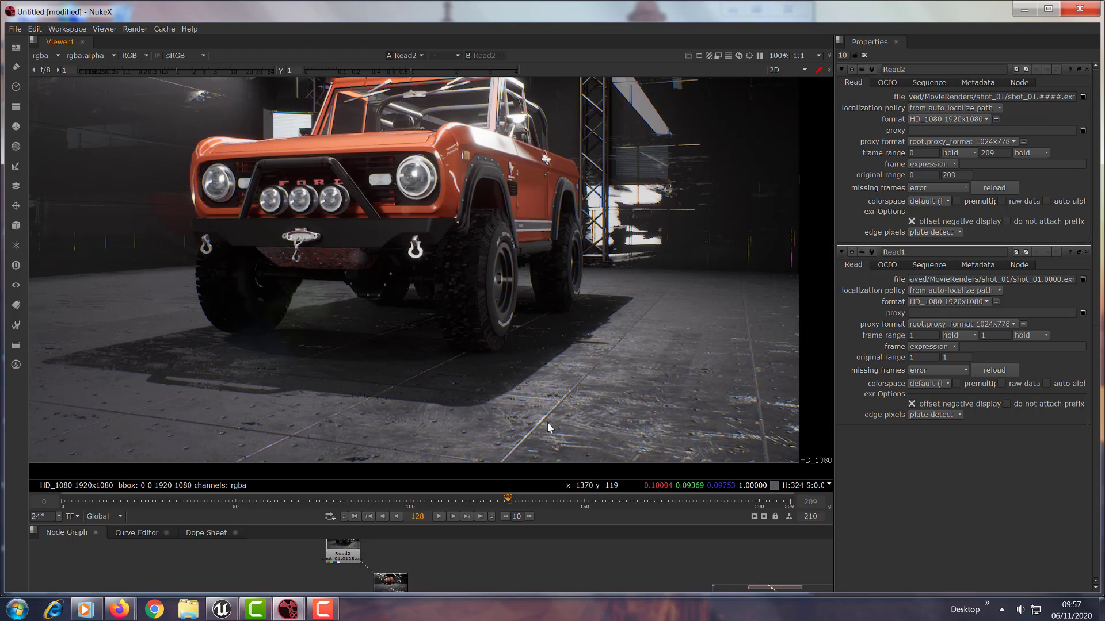
pyautogui.moveTo(445, 199)
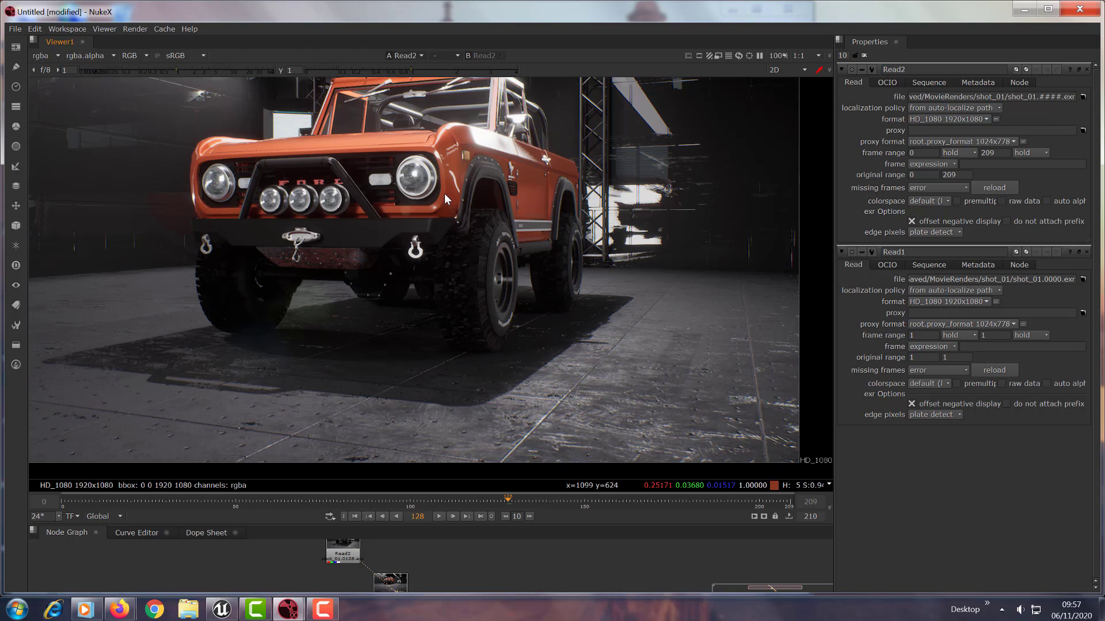
pyautogui.moveTo(476, 336)
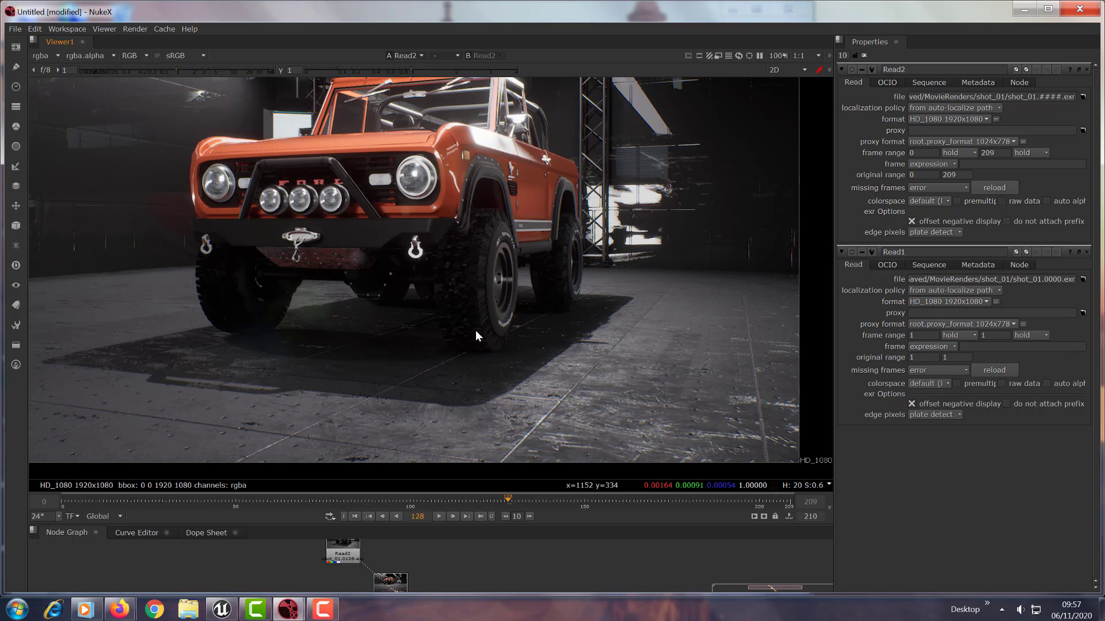
pyautogui.moveTo(205, 172)
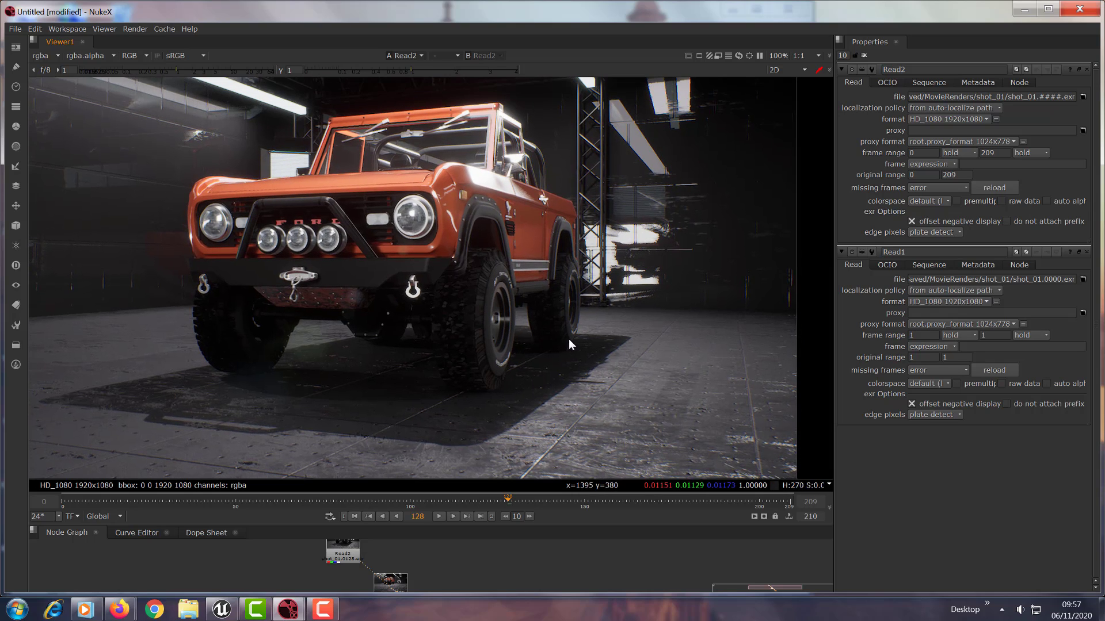
pyautogui.moveTo(483, 190)
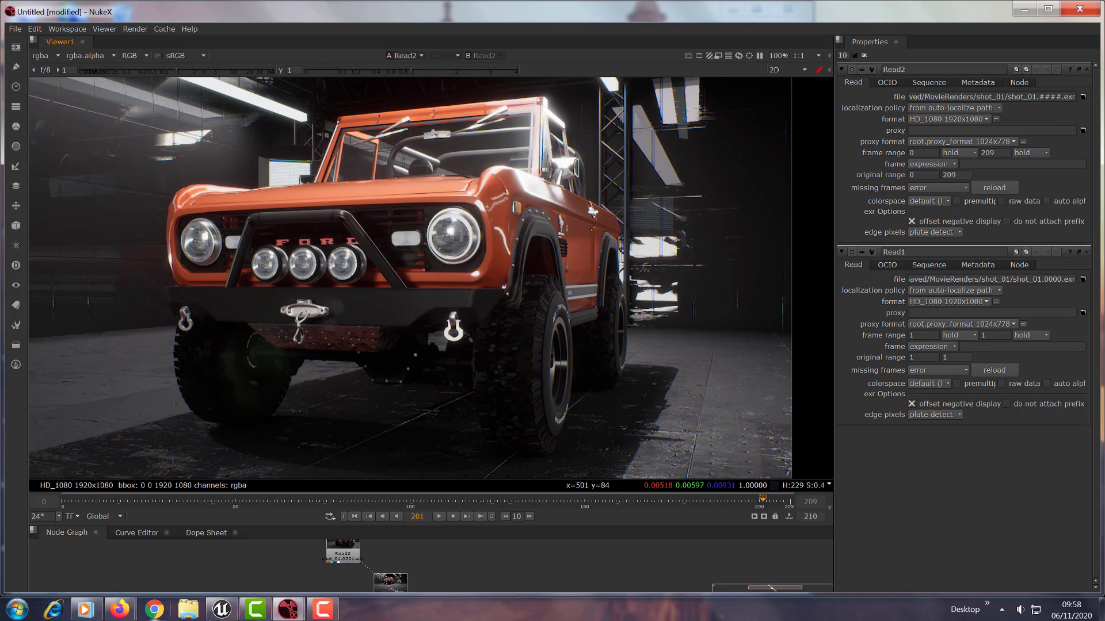
# Step: Bring the Unreal editor and its Sequencer forward, browsing Window > Cinematics without opening anything
pyautogui.click(219, 609)
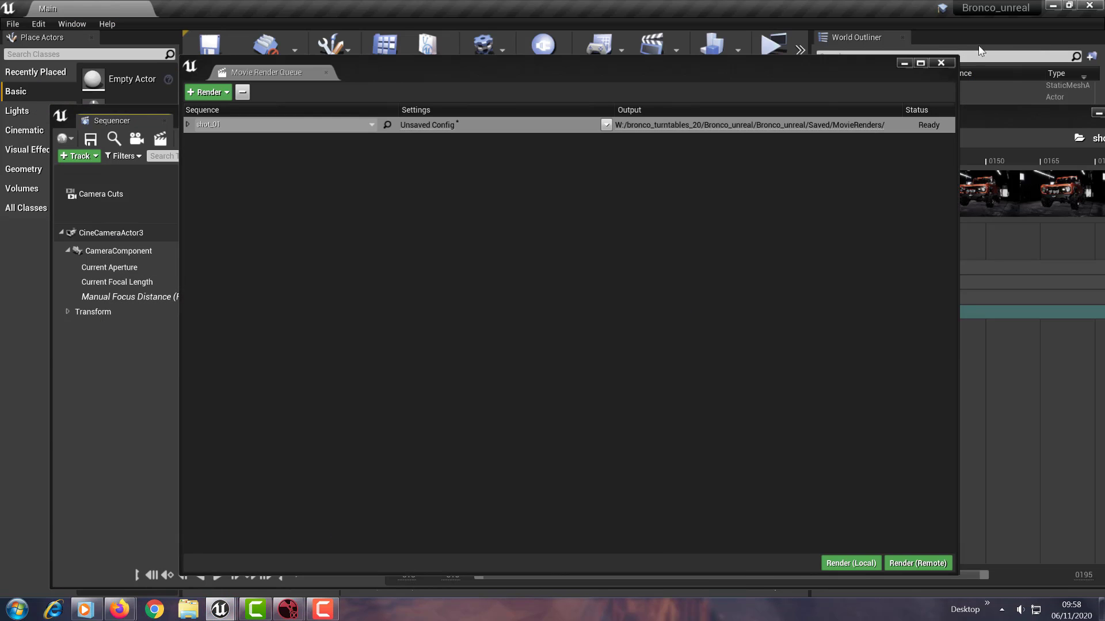
pyautogui.click(941, 63)
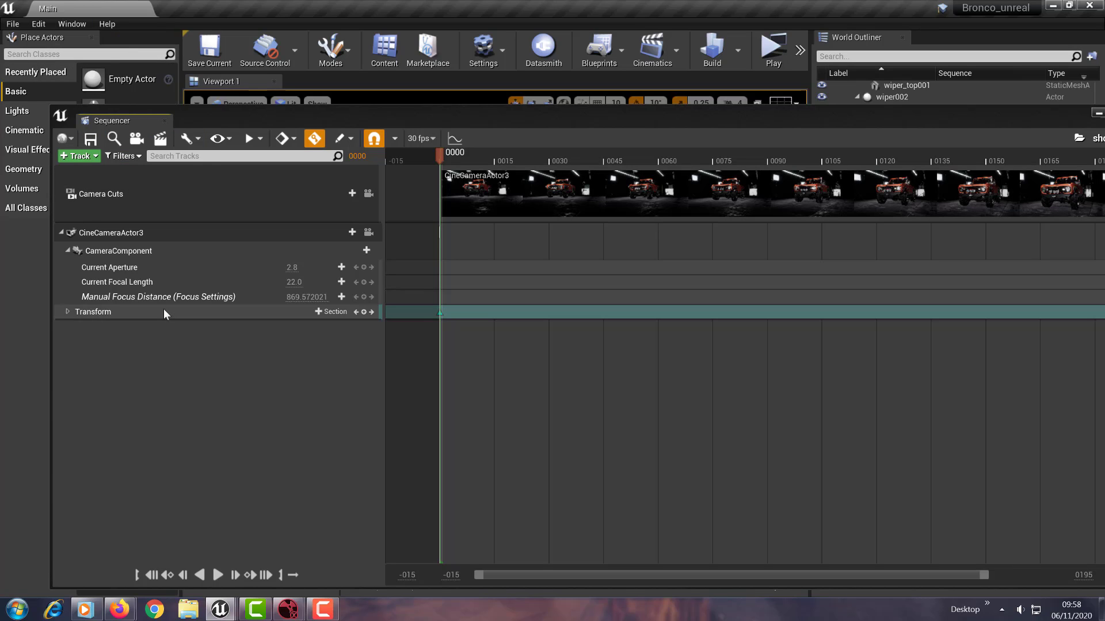
pyautogui.click(71, 23)
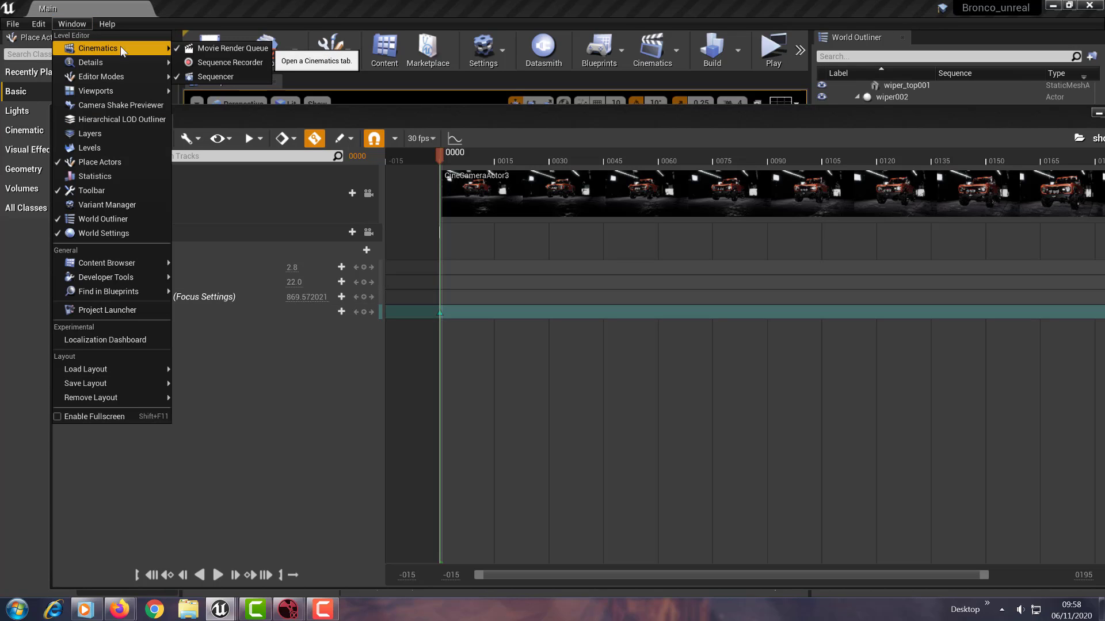
pyautogui.click(215, 76)
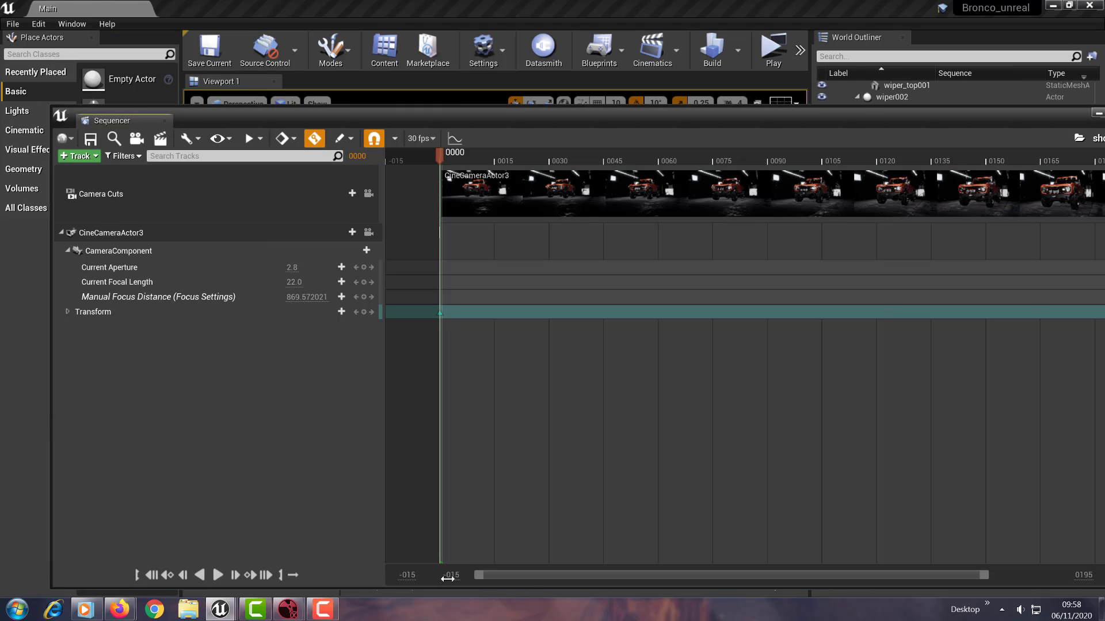
pyautogui.moveTo(450, 575)
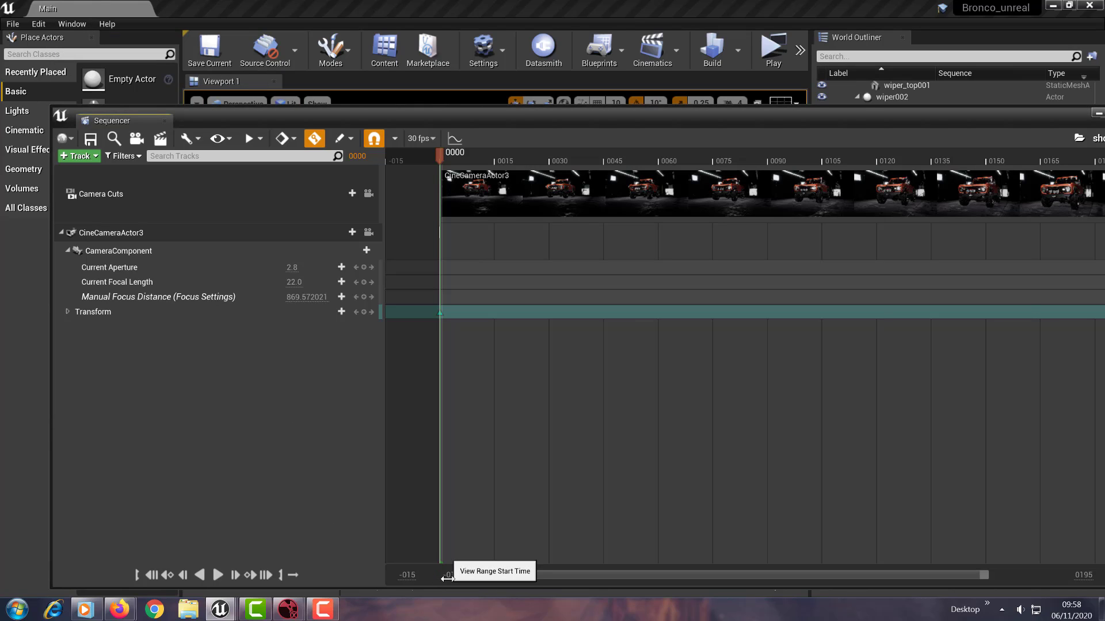